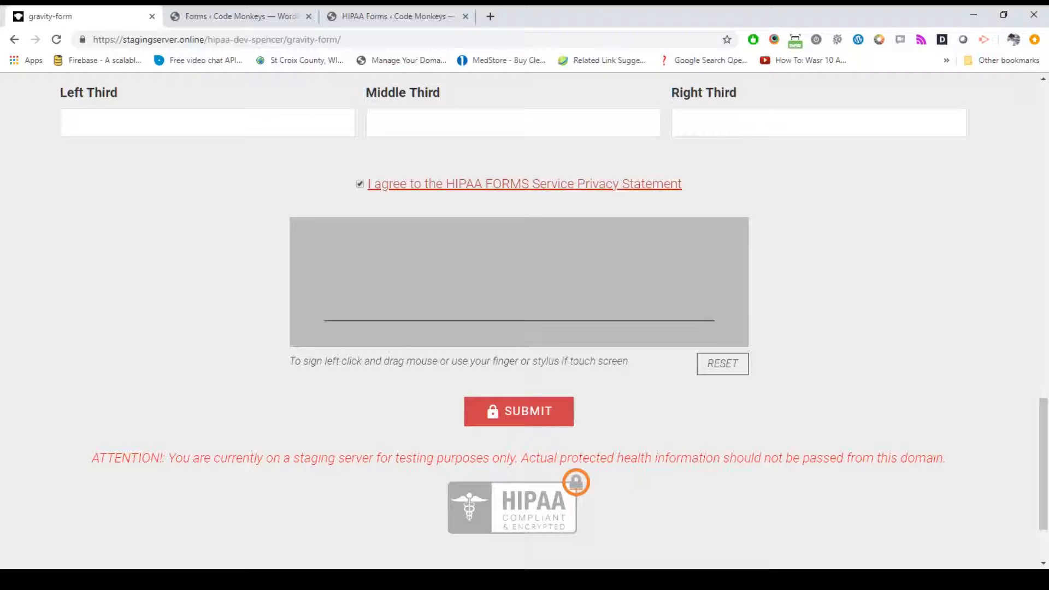
Return to the HIPAA Forms admin tab to show the Support Instructions page.
{"action": "left_click", "coordinate": [395, 15]}
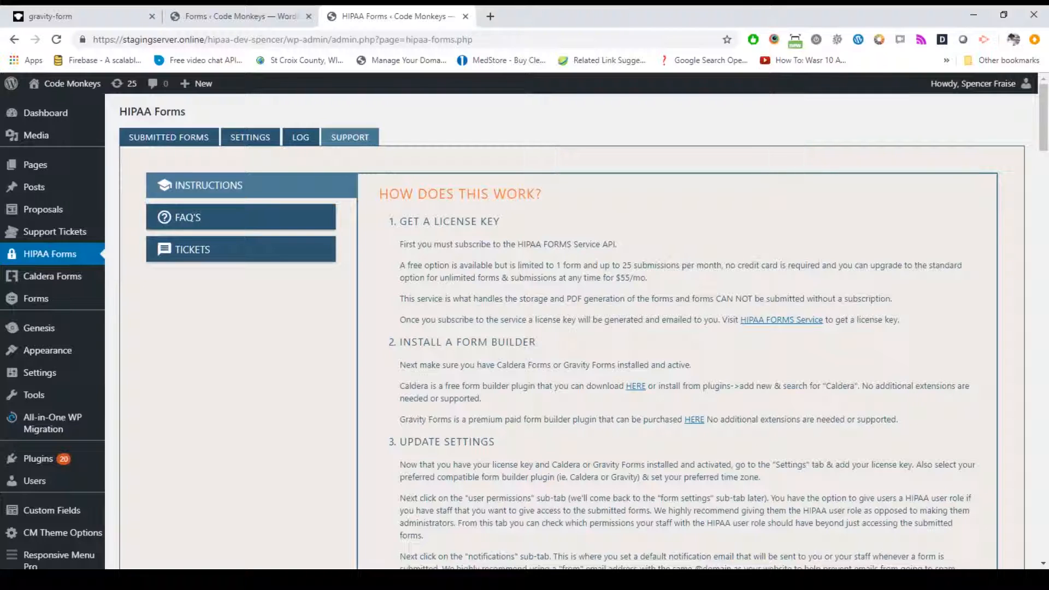
{"action": "mouse_move", "coordinate": [361, 284]}
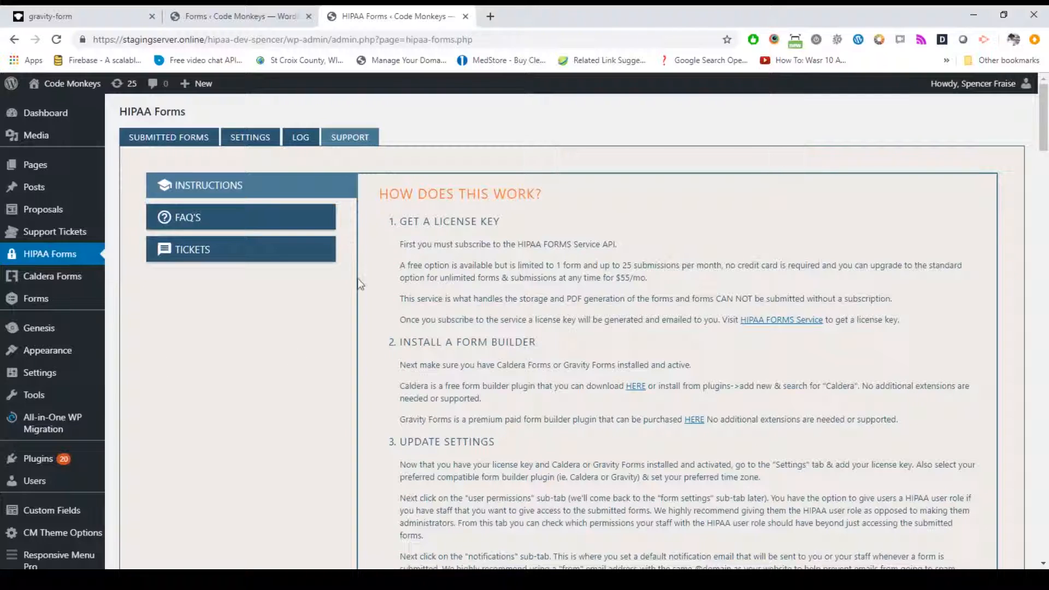
Show the Support FAQ's list of requirements and common issues.
{"action": "left_click", "coordinate": [186, 217]}
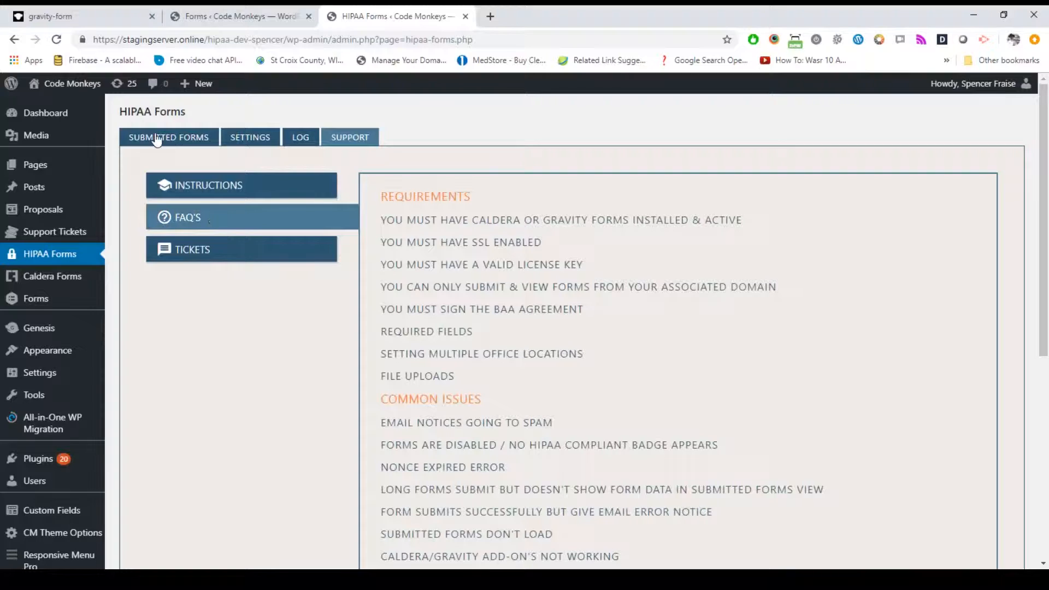
{"action": "mouse_move", "coordinate": [230, 299]}
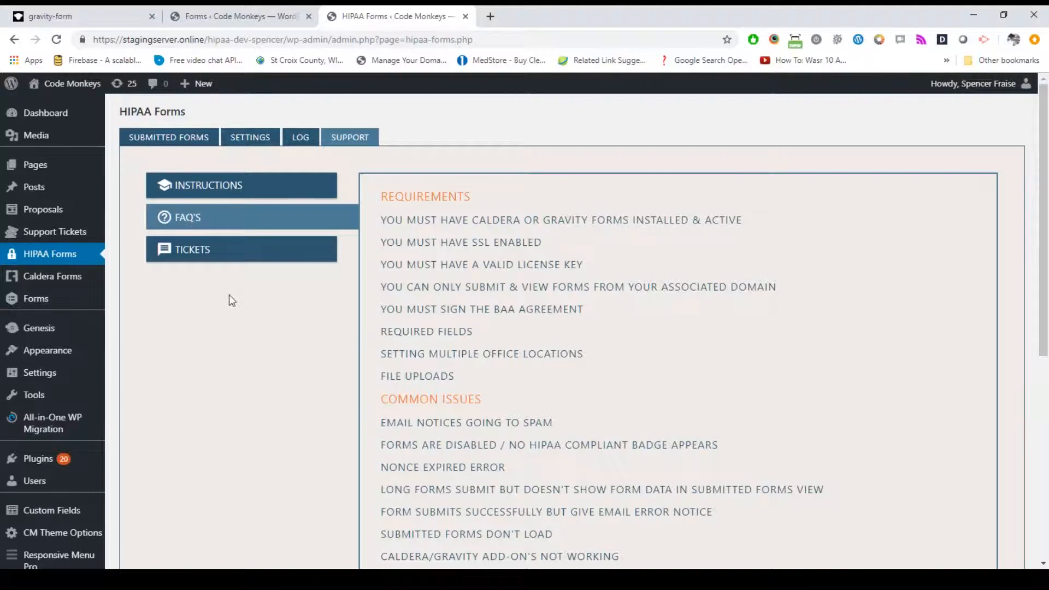
{"action": "mouse_move", "coordinate": [254, 298]}
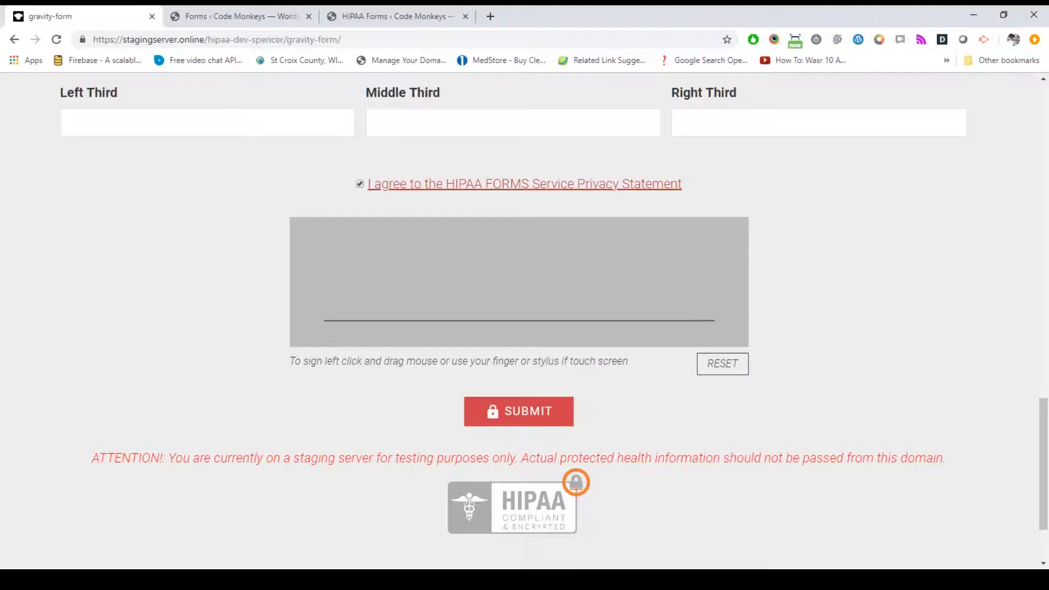
{"action": "scroll", "scroll_direction": "up", "scroll_amount": 3}
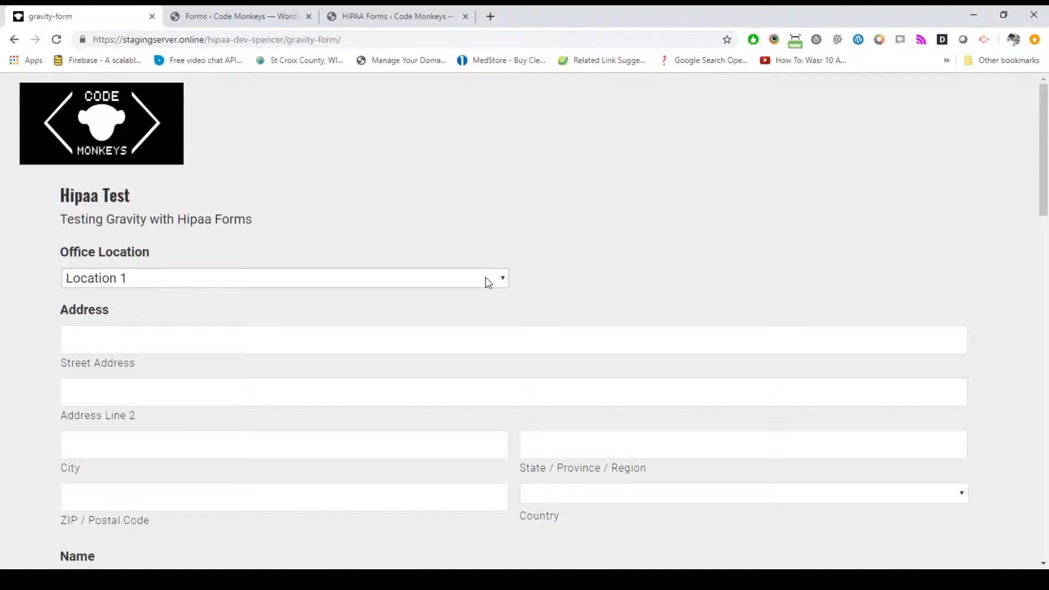
{"action": "mouse_move", "coordinate": [640, 281]}
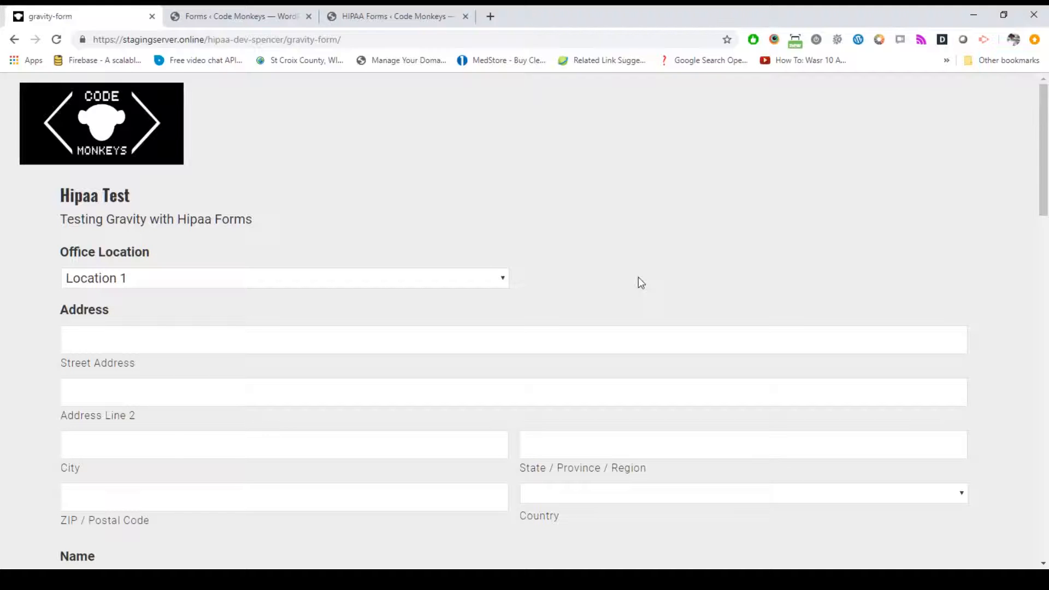
Return to the HIPAA Forms tab to view the Support Tickets panel.
{"action": "left_click", "coordinate": [395, 16]}
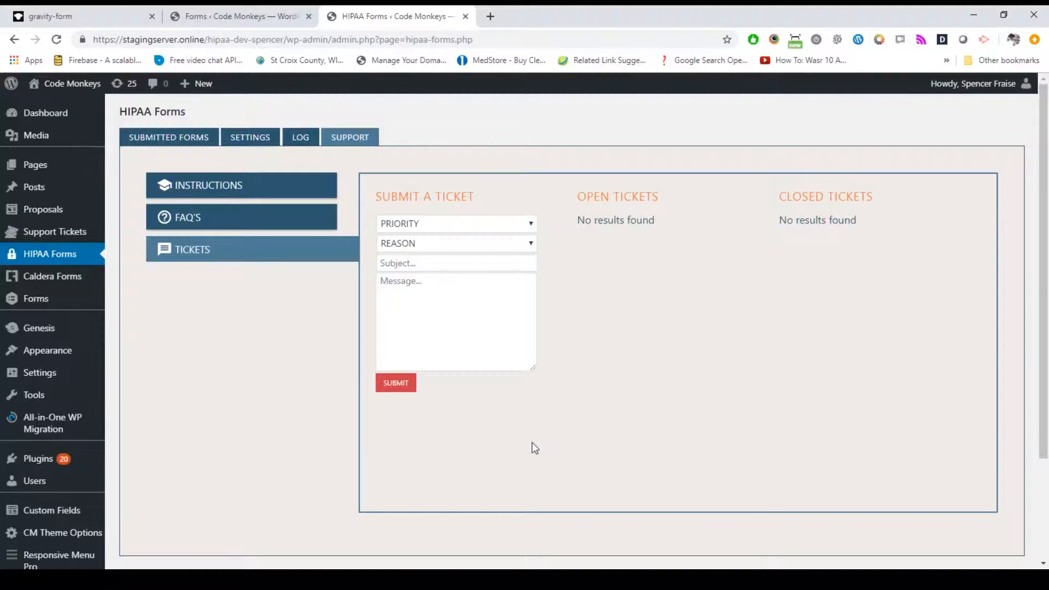
{"action": "mouse_move", "coordinate": [59, 263]}
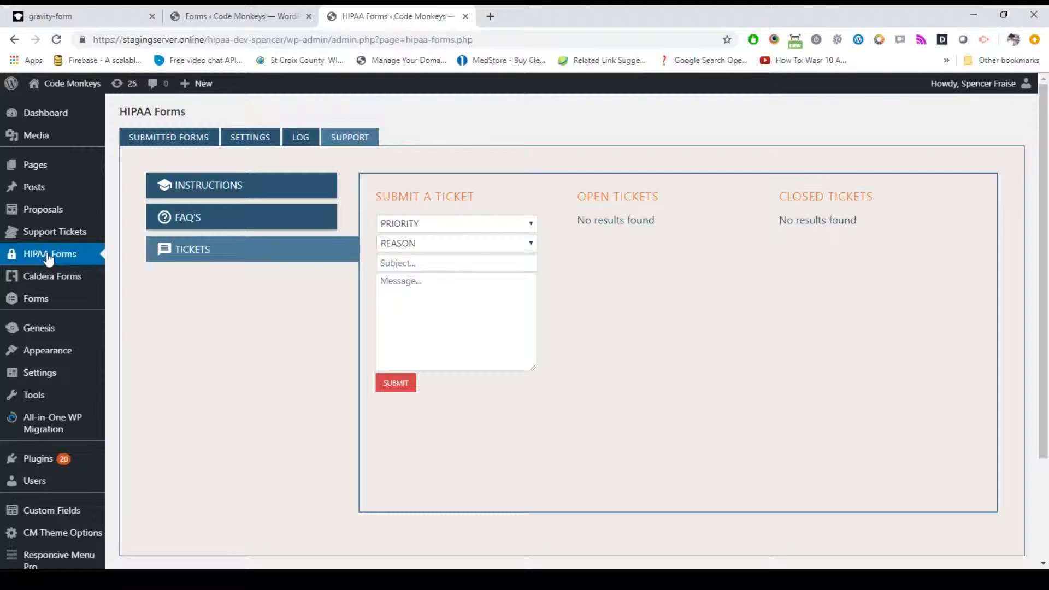
{"action": "mouse_move", "coordinate": [186, 167]}
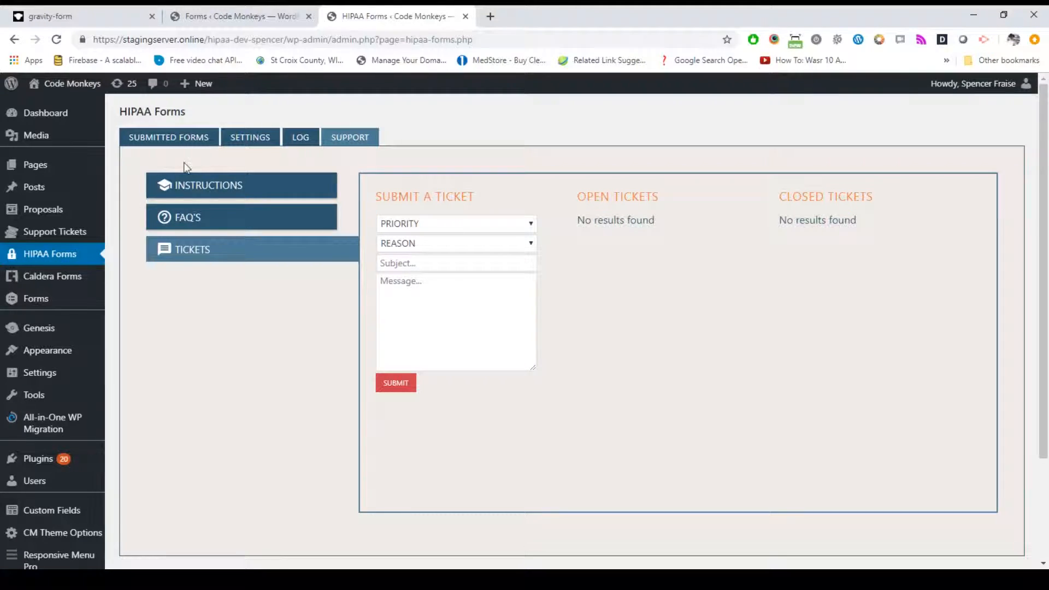
Show the Submitted Forms list with pending and completed Hipaa Test entries.
{"action": "left_click", "coordinate": [169, 137]}
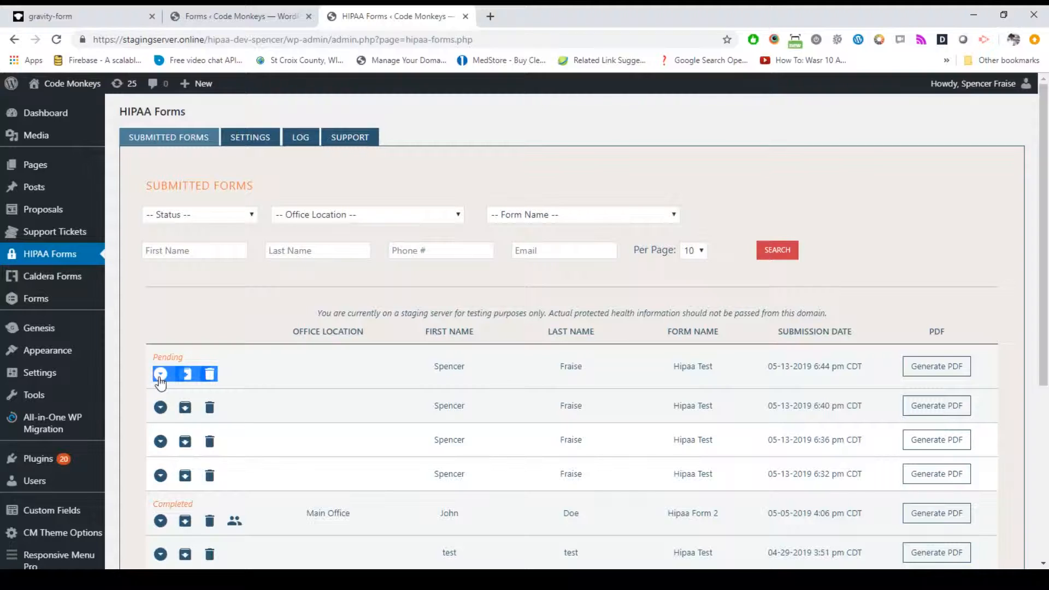
{"action": "mouse_move", "coordinate": [139, 375]}
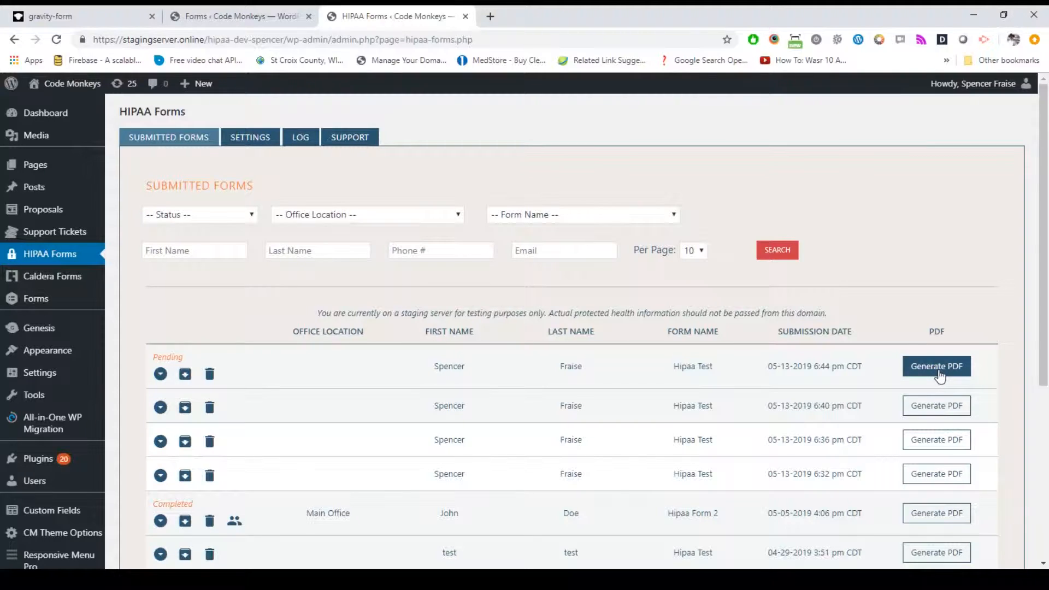
{"action": "left_click", "coordinate": [937, 367]}
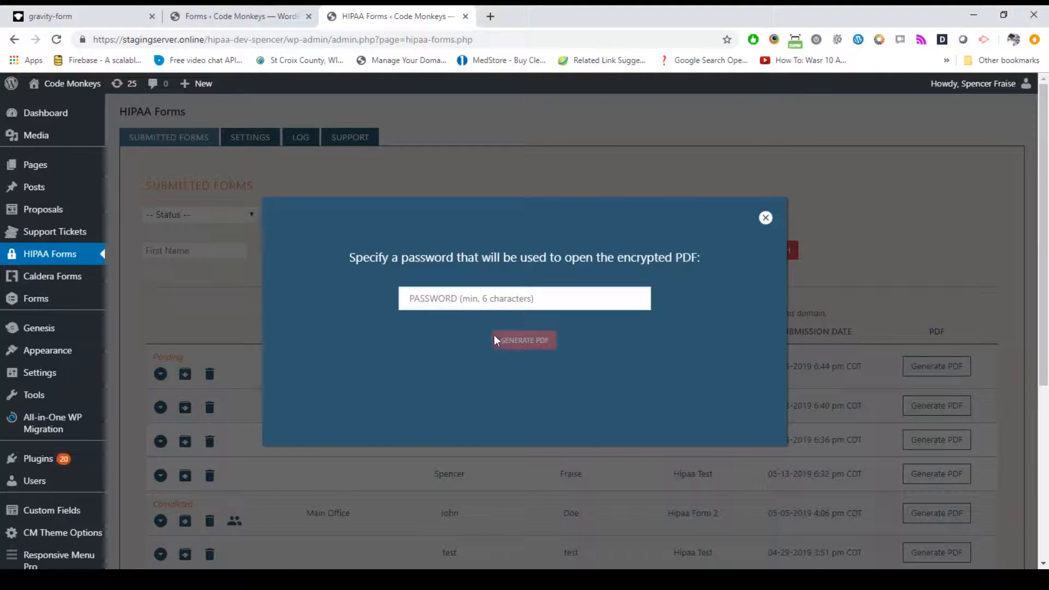
{"action": "left_click", "coordinate": [524, 298]}
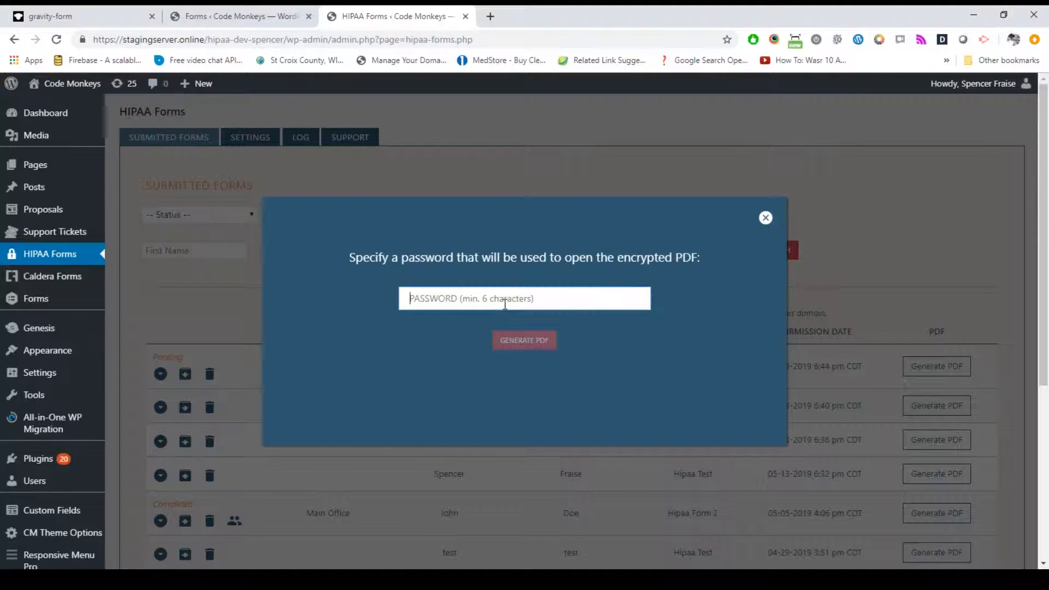
{"action": "type", "text": "test1"}
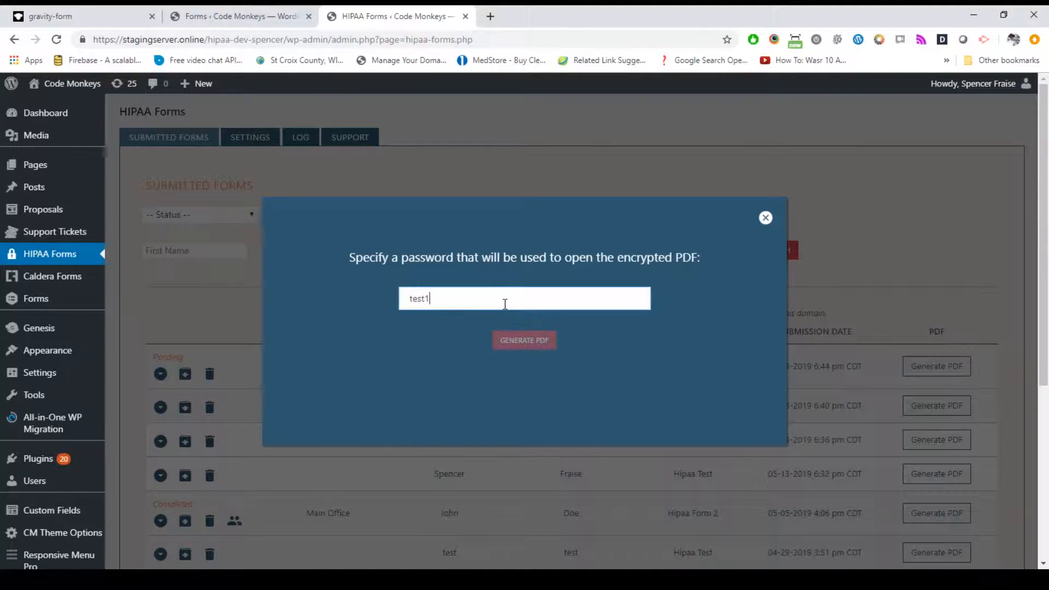
{"action": "type", "text": "23"}
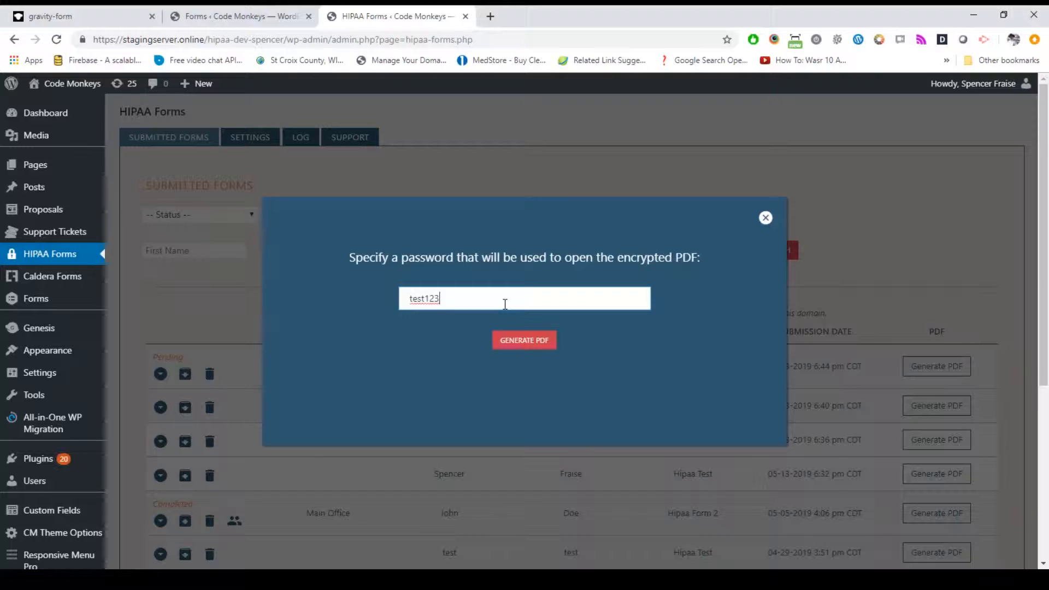
{"action": "mouse_move", "coordinate": [524, 340]}
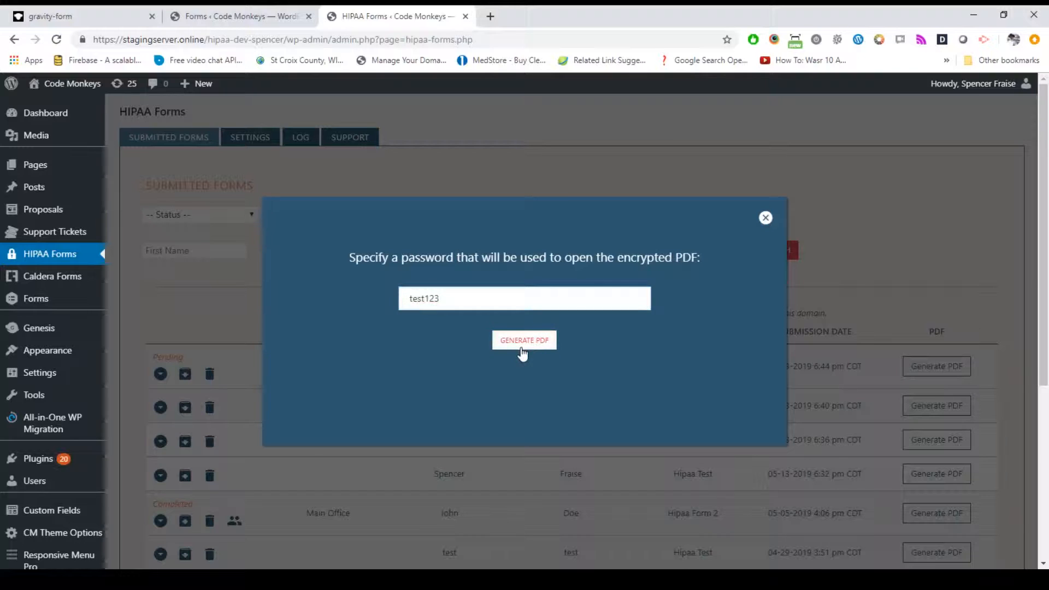
{"action": "left_click", "coordinate": [524, 340]}
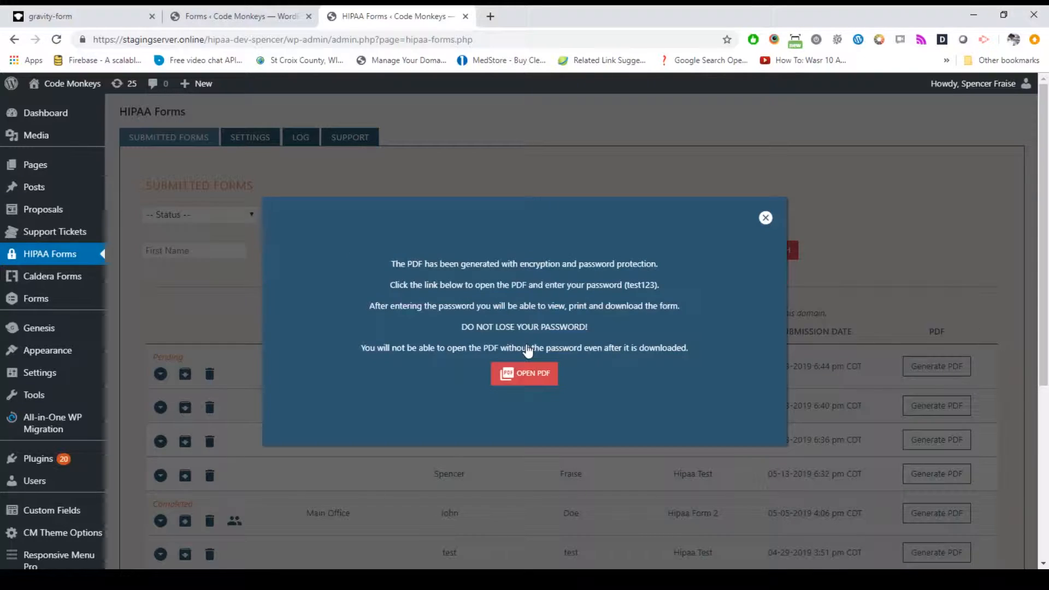
{"action": "left_click", "coordinate": [524, 373]}
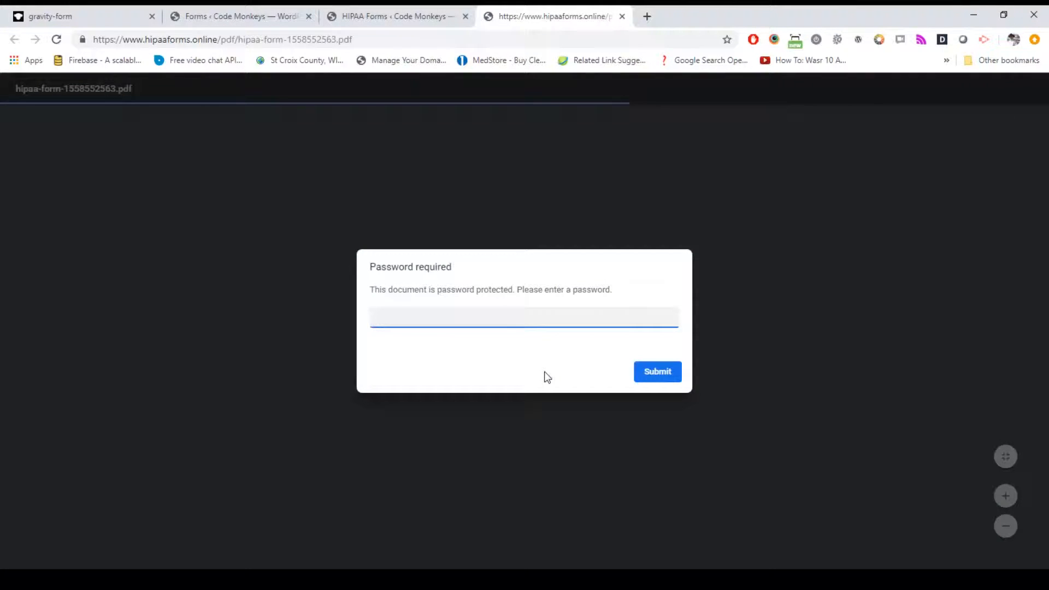
{"action": "mouse_move", "coordinate": [521, 309]}
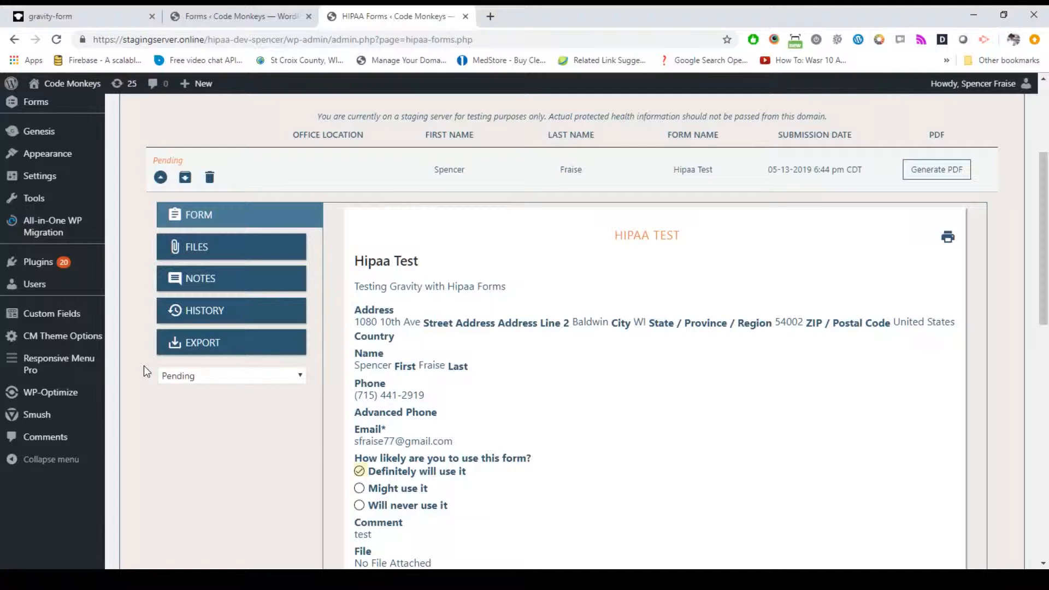
{"action": "mouse_move", "coordinate": [208, 251]}
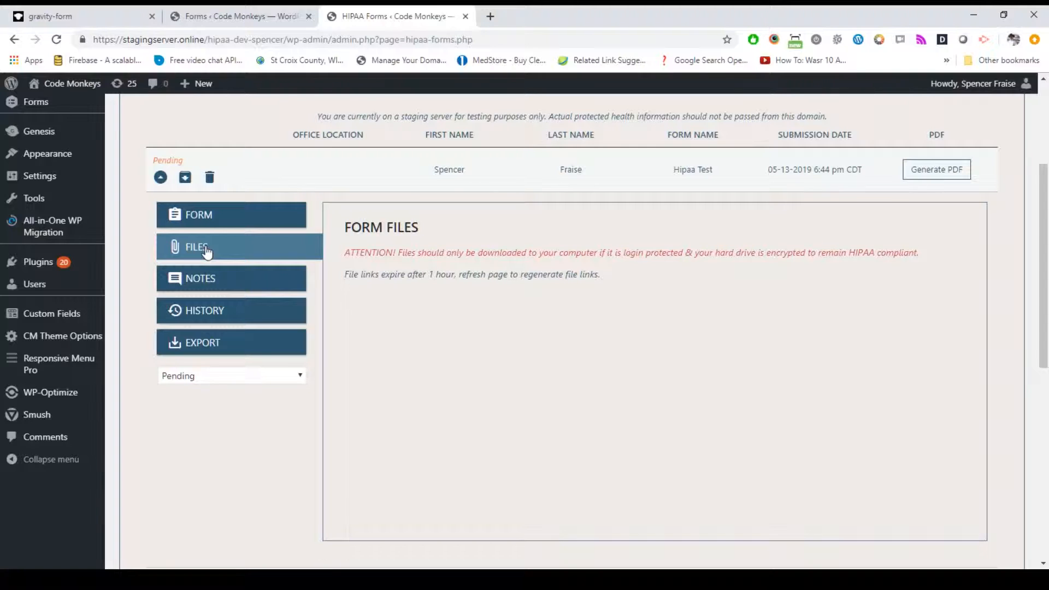
Show the Forms Status settings listing Cancelled, Completed, In Review and Pending.
{"action": "left_click", "coordinate": [230, 278]}
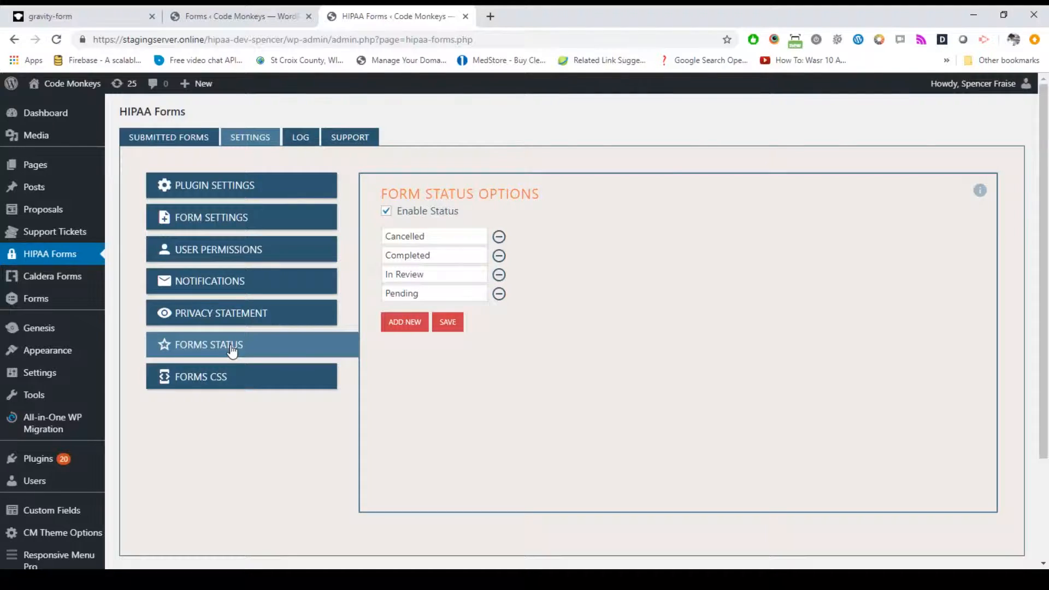
Mark the newest Hipaa Test submission Completed and view its form history log.
{"action": "left_click", "coordinate": [169, 137]}
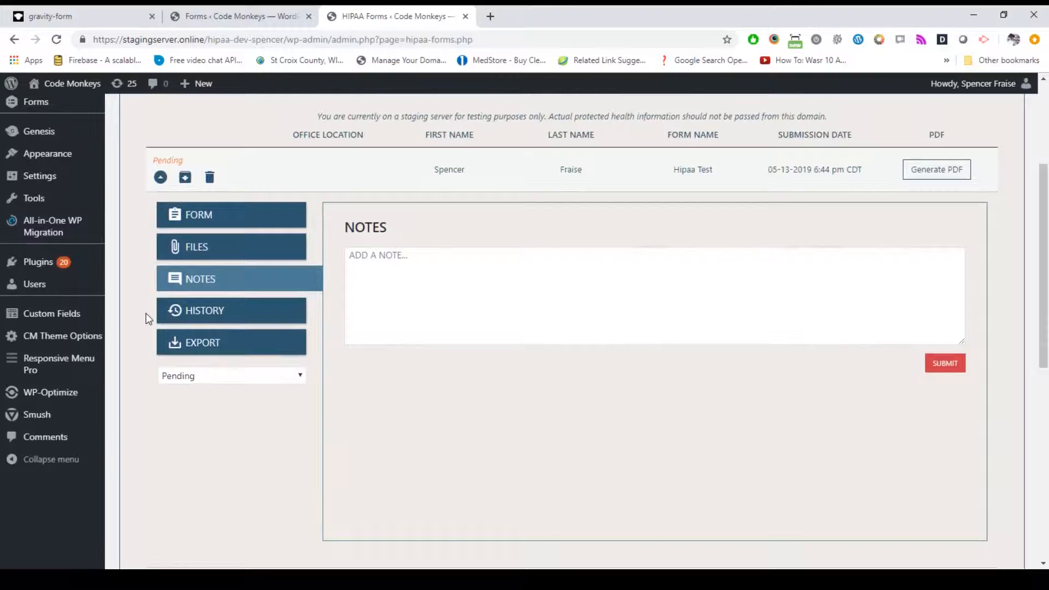
{"action": "mouse_move", "coordinate": [236, 467]}
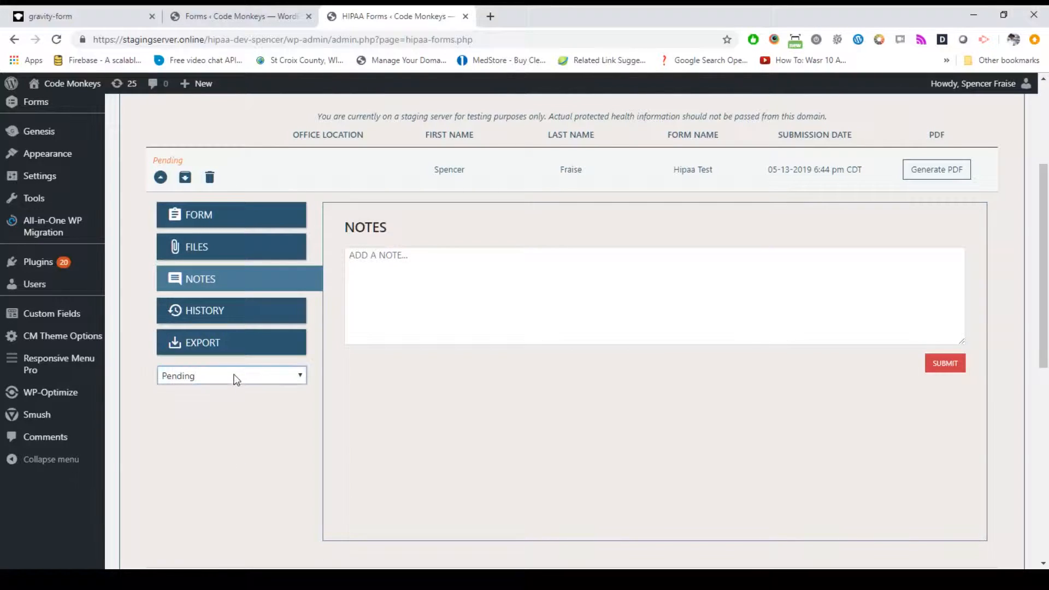
{"action": "mouse_move", "coordinate": [137, 377]}
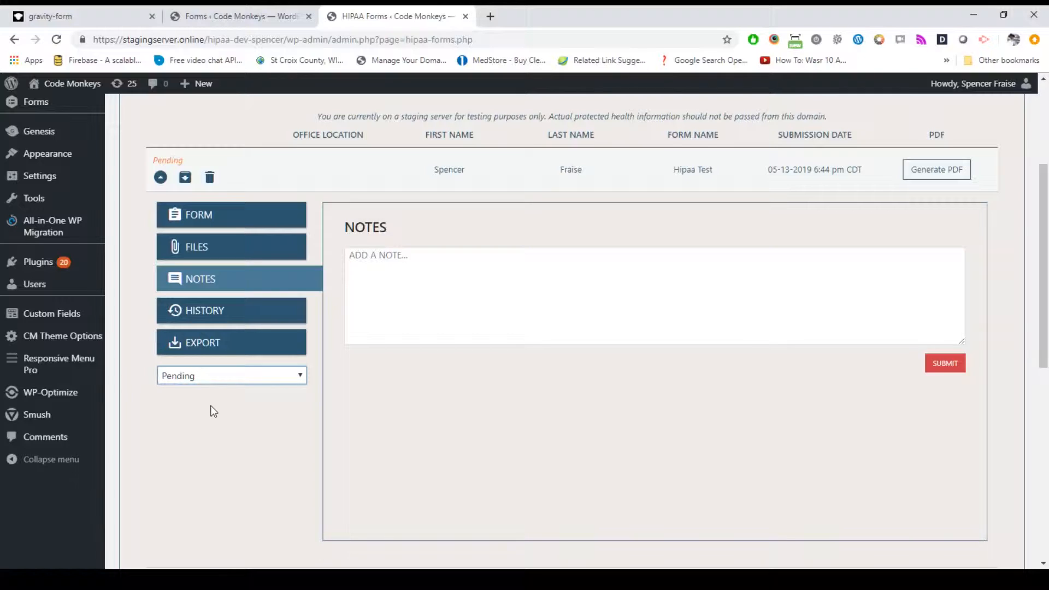
{"action": "left_click", "coordinate": [232, 376]}
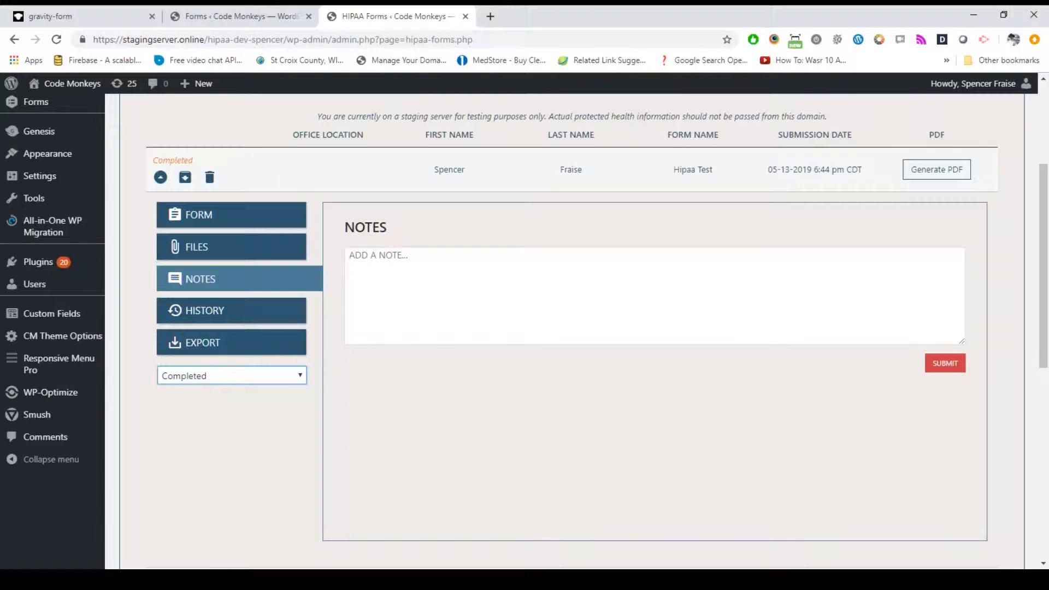
{"action": "mouse_move", "coordinate": [136, 412]}
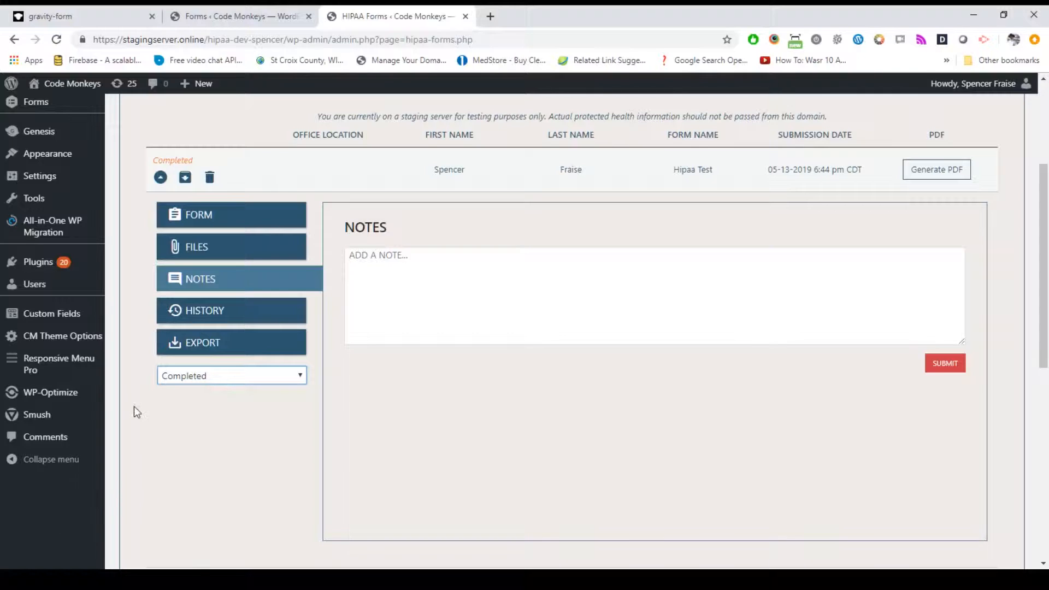
{"action": "mouse_move", "coordinate": [129, 414]}
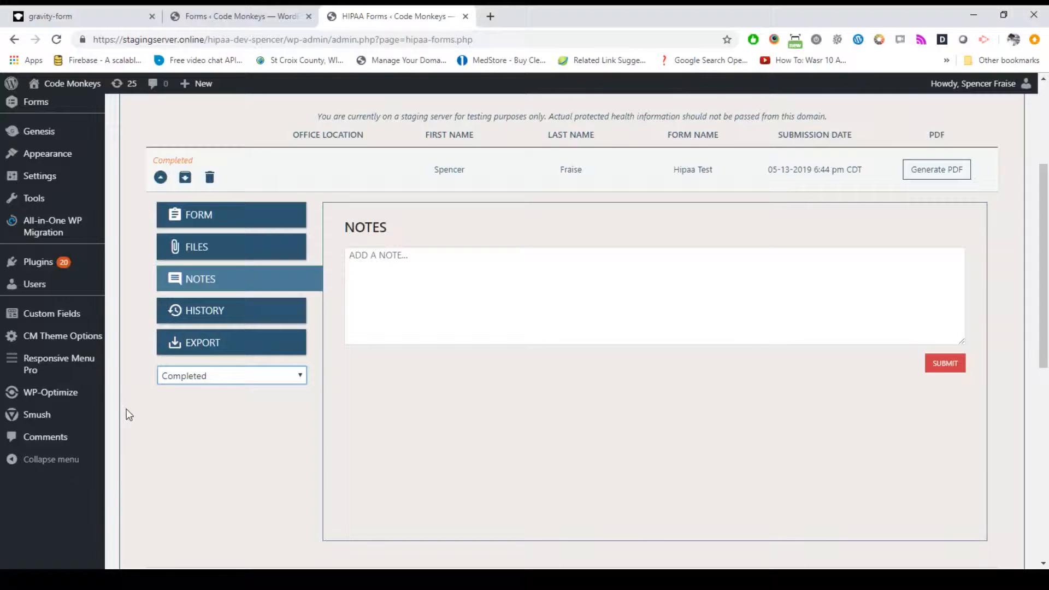
{"action": "mouse_move", "coordinate": [141, 353]}
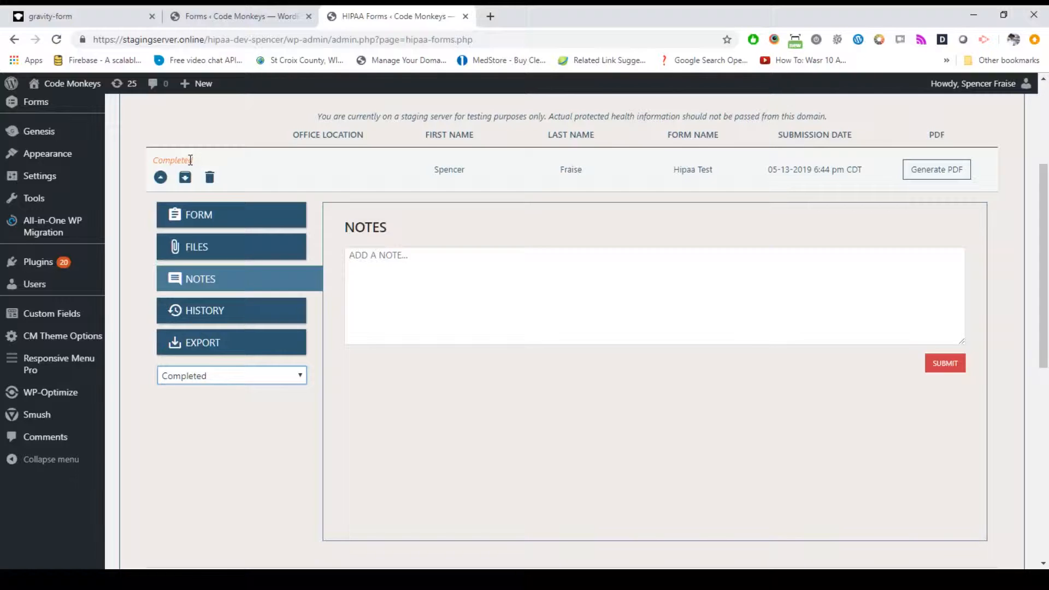
{"action": "left_click", "coordinate": [230, 310]}
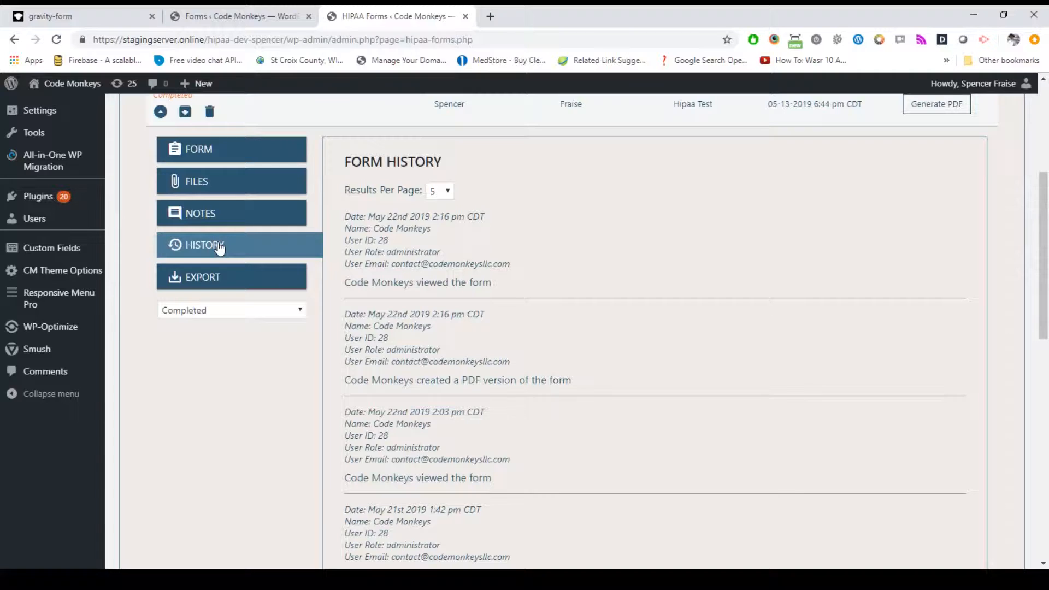
Show the Export Form, Export Form Notes and Export Form History buttons.
{"action": "left_click", "coordinate": [202, 277]}
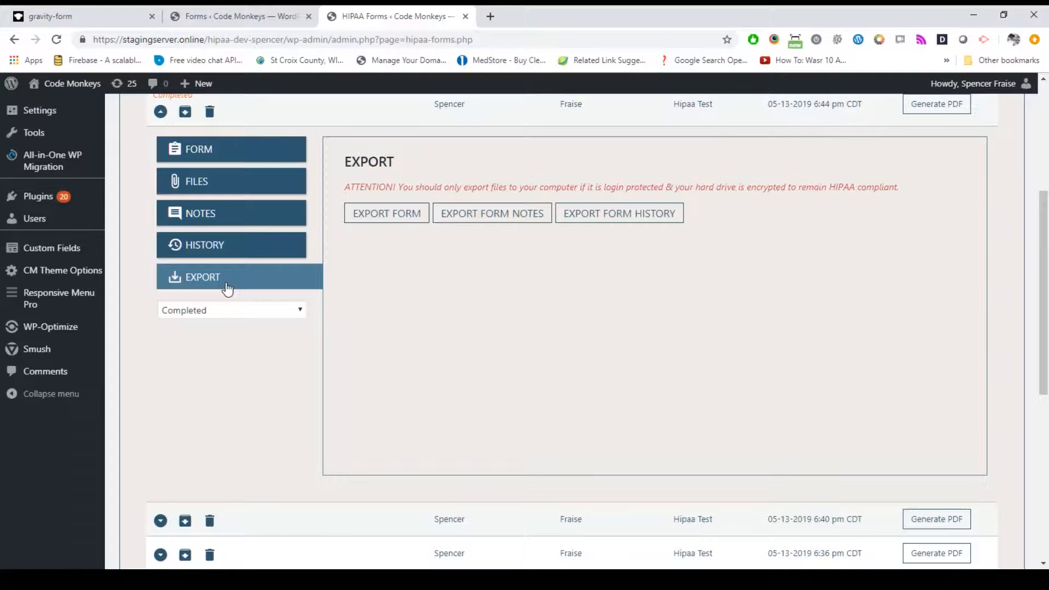
{"action": "mouse_move", "coordinate": [224, 296]}
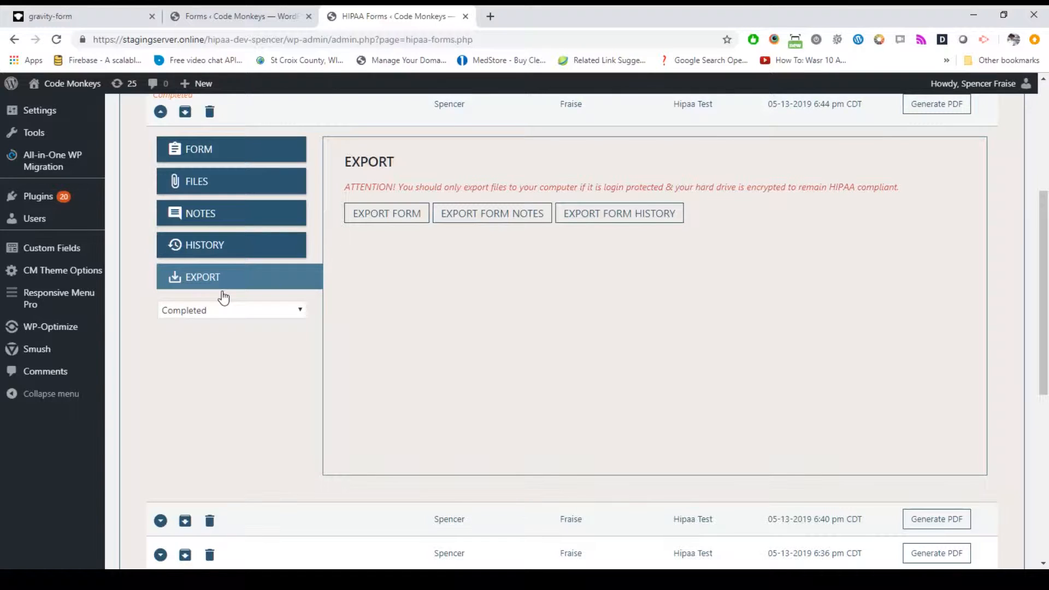
Show the Hipaa Test form answers and open Chrome's print preview for them.
{"action": "left_click", "coordinate": [231, 149]}
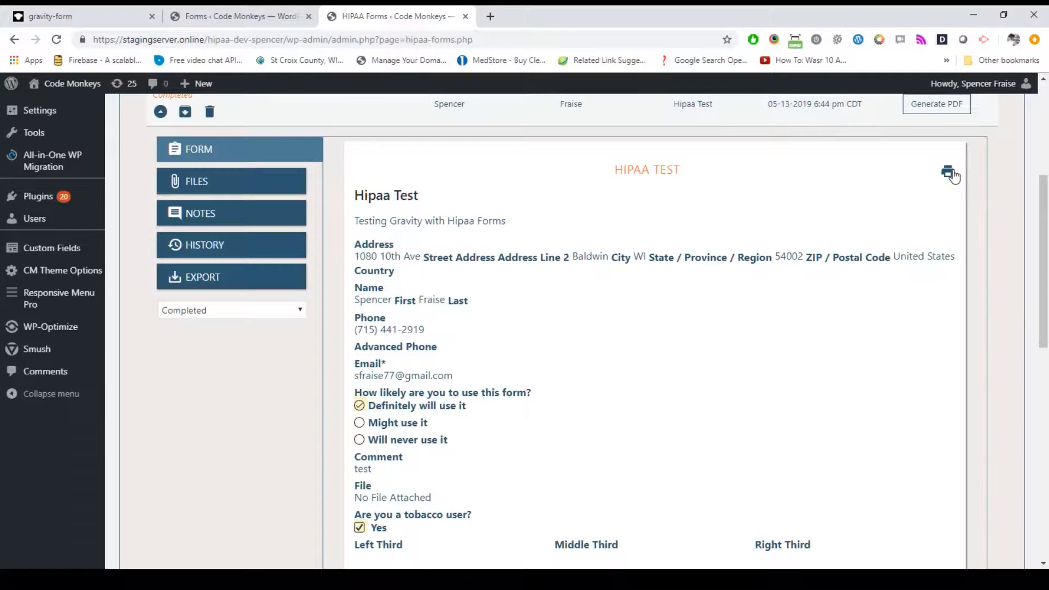
{"action": "left_click", "coordinate": [951, 172]}
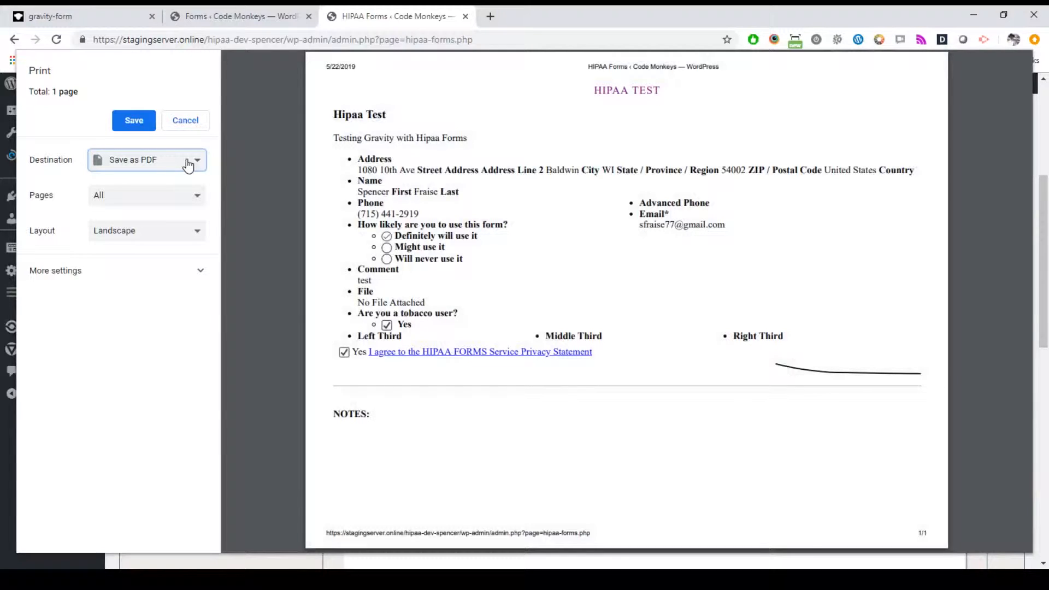
{"action": "left_click", "coordinate": [185, 121]}
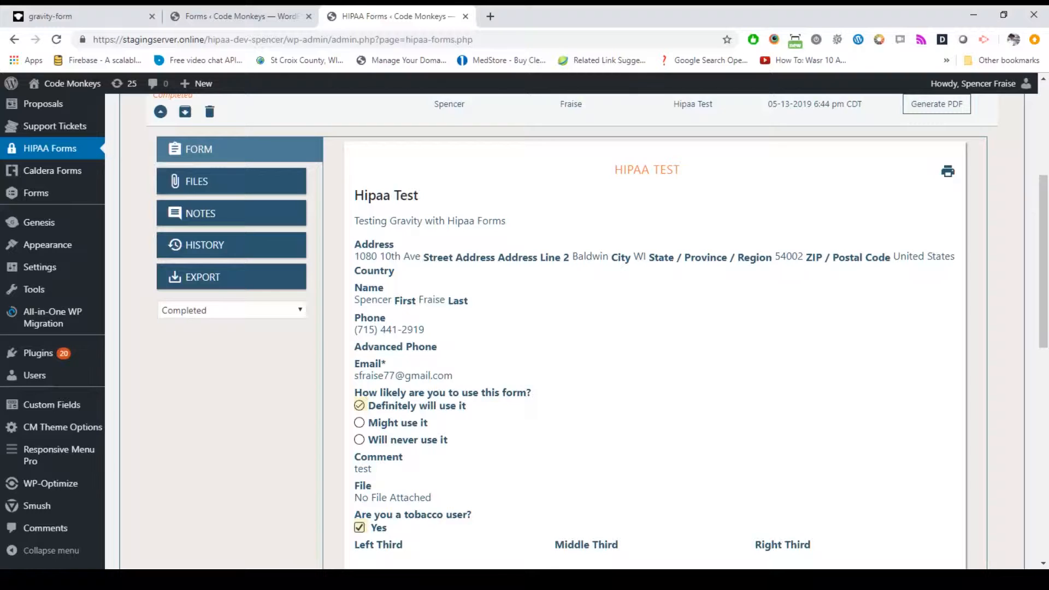
Show HIPAA Forms Settings with Cancelled, Completed, In Review and Pending statuses.
{"action": "left_click", "coordinate": [250, 138]}
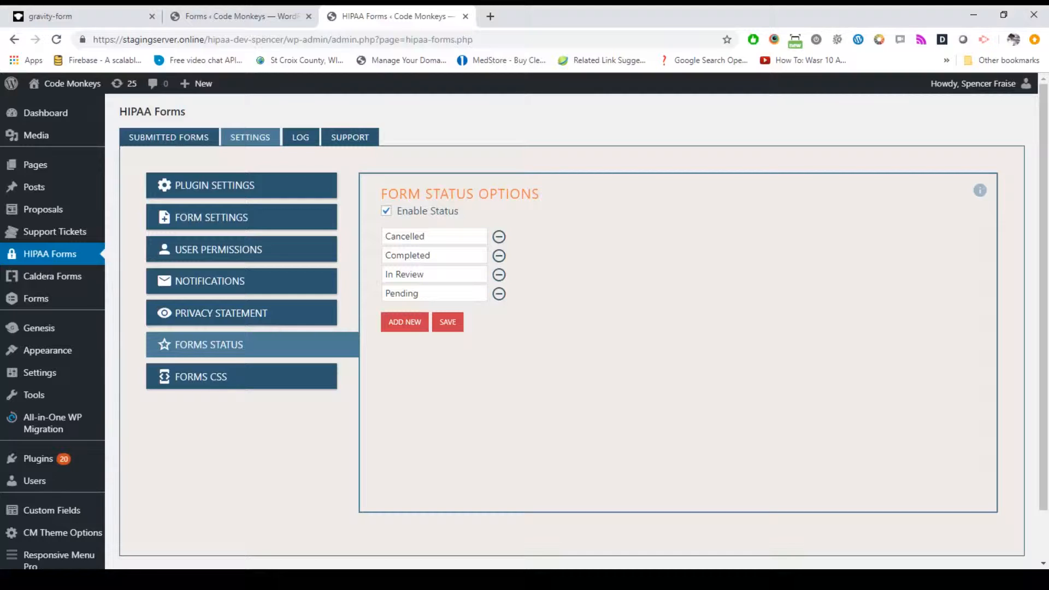
Open Form Settings and scroll the Gravity forms list to Non Hipaa form ID 21's errors.
{"action": "left_click", "coordinate": [241, 218]}
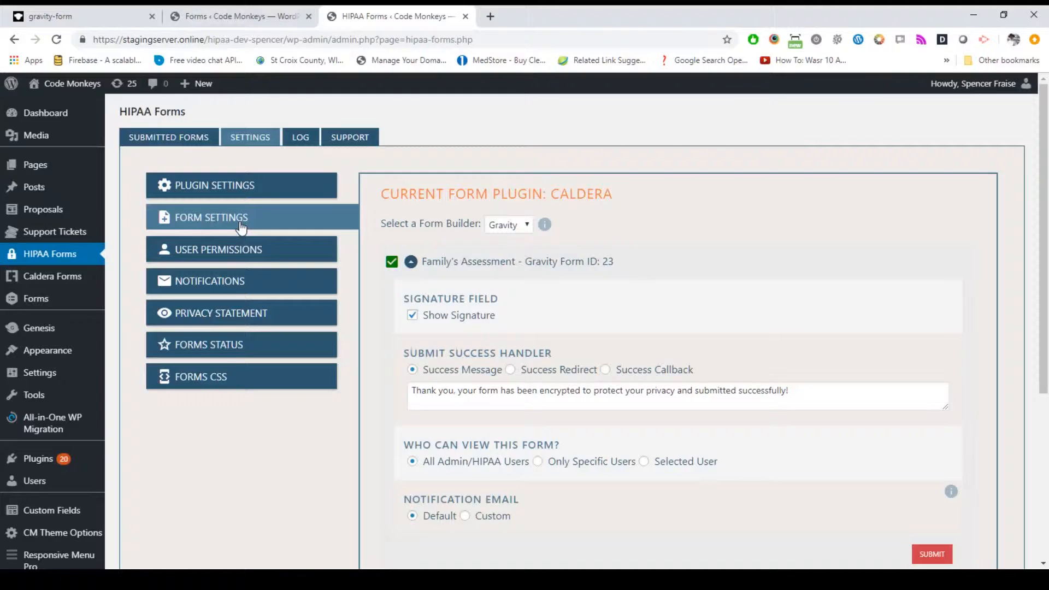
{"action": "mouse_move", "coordinate": [268, 235]}
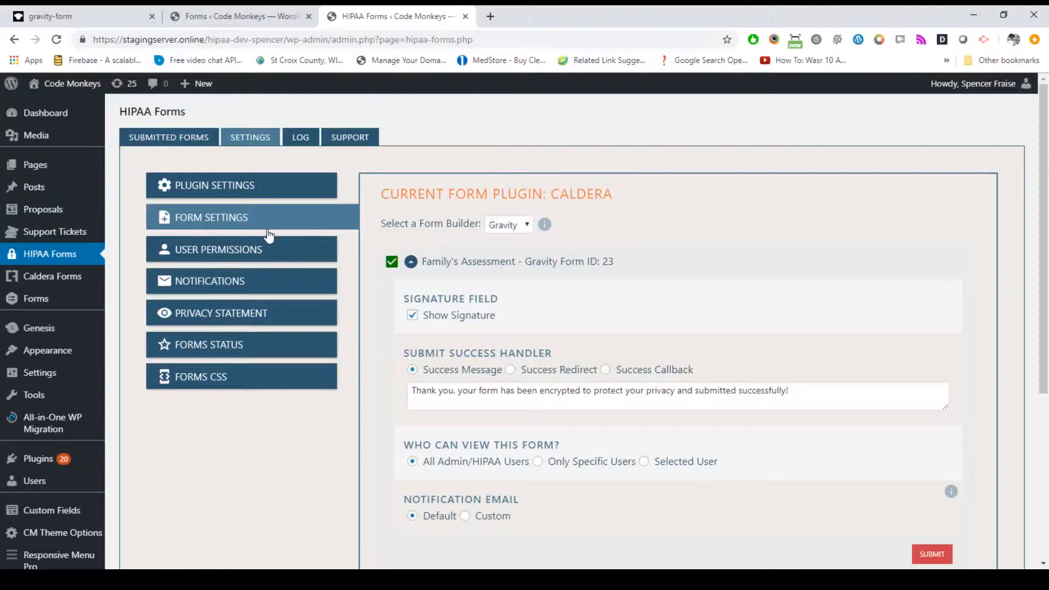
{"action": "mouse_move", "coordinate": [319, 242]}
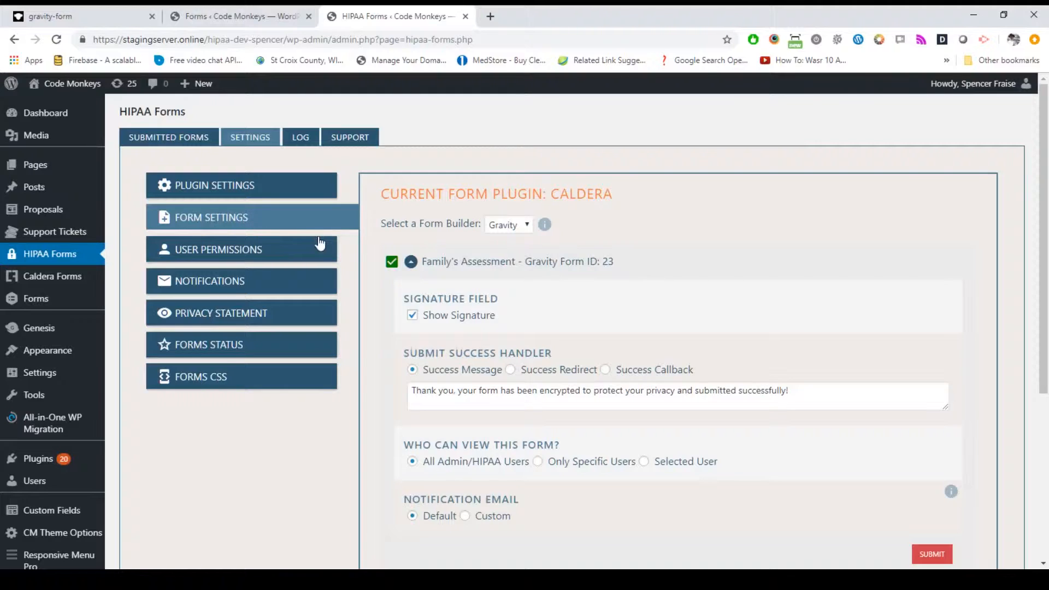
{"action": "mouse_move", "coordinate": [338, 239]}
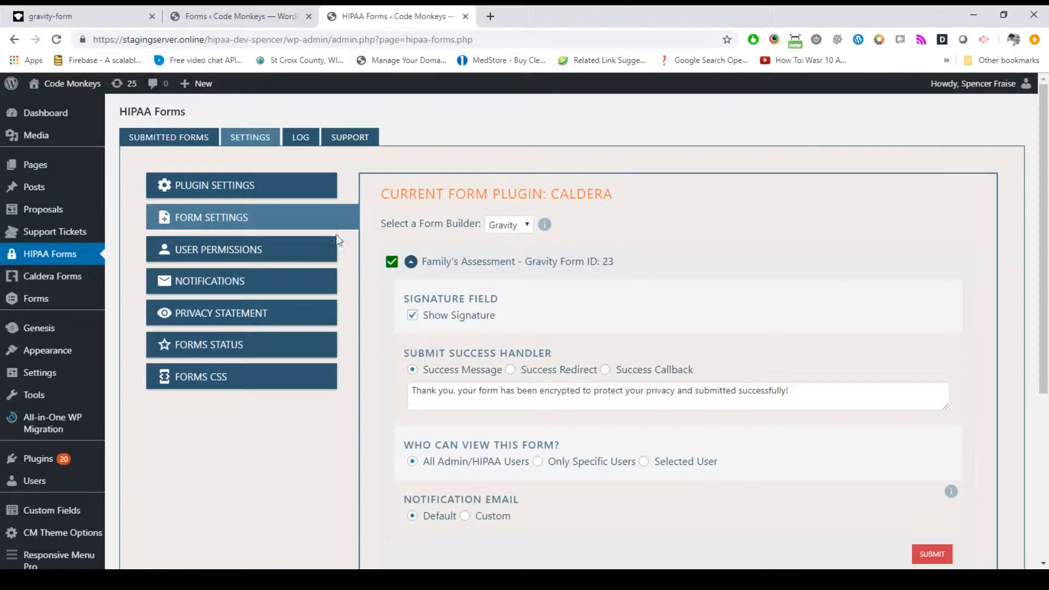
{"action": "mouse_move", "coordinate": [517, 236]}
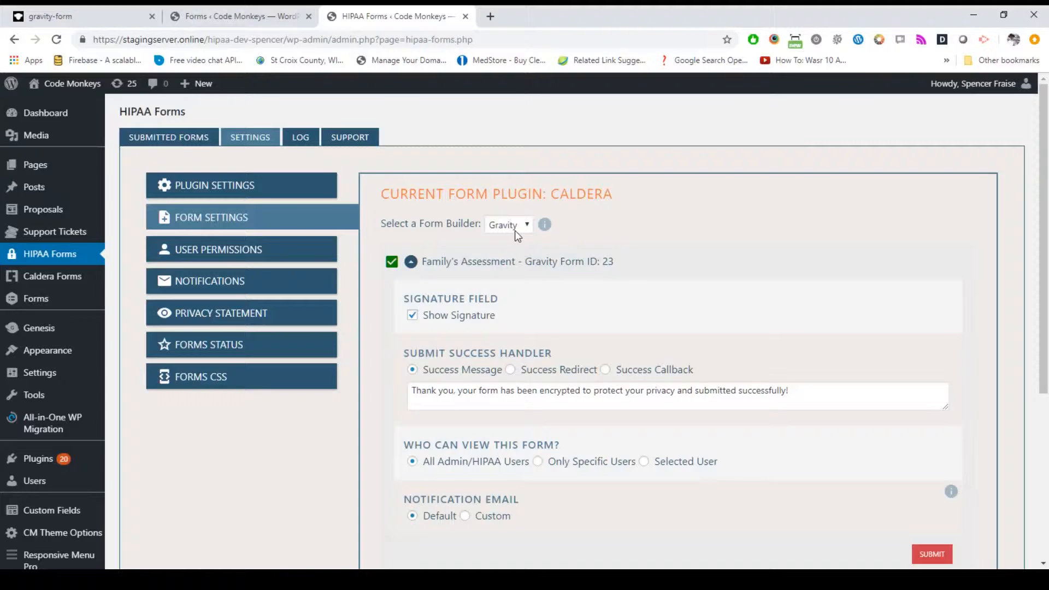
{"action": "mouse_move", "coordinate": [455, 226]}
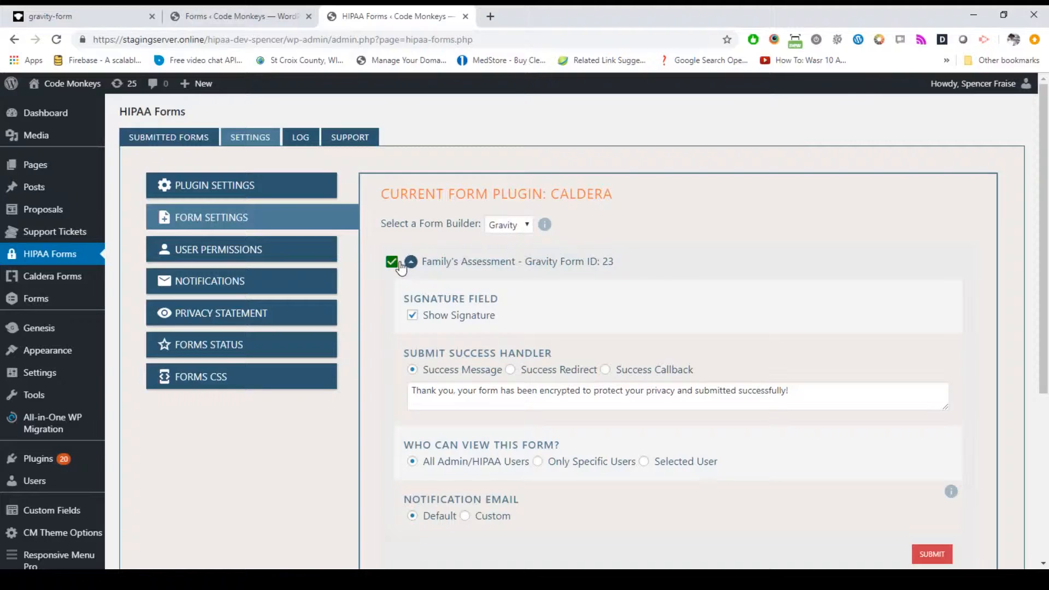
{"action": "scroll", "scroll_direction": "down", "scroll_amount": 3}
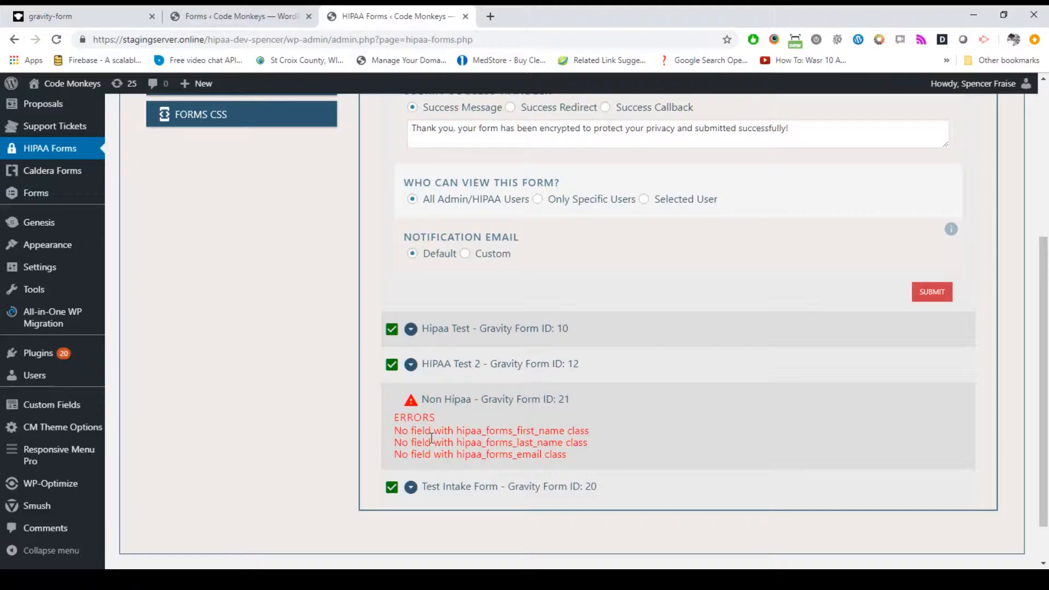
{"action": "mouse_move", "coordinate": [413, 407]}
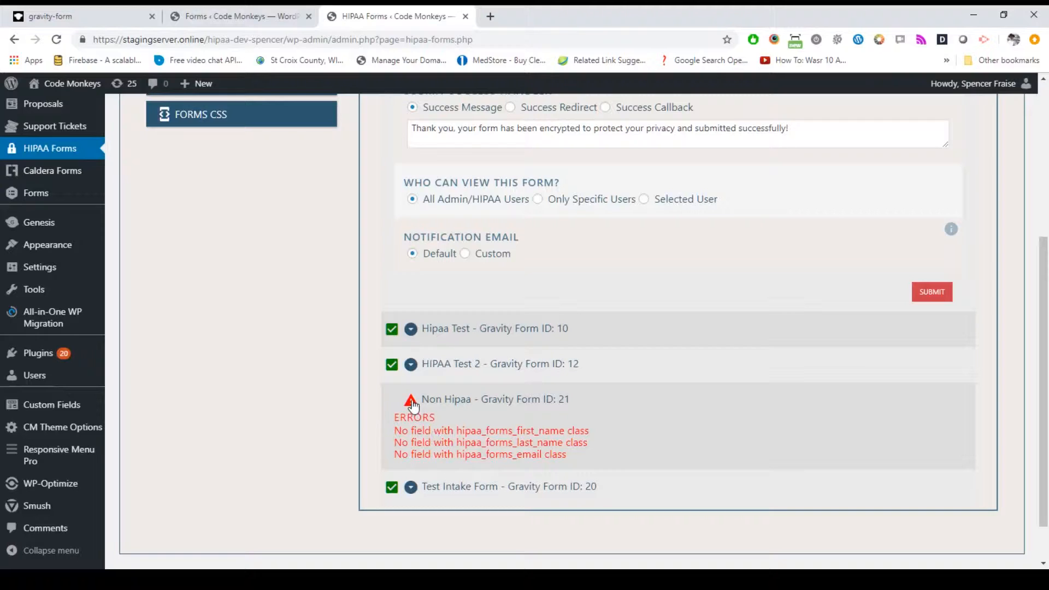
{"action": "scroll", "scroll_direction": "up", "scroll_amount": 3}
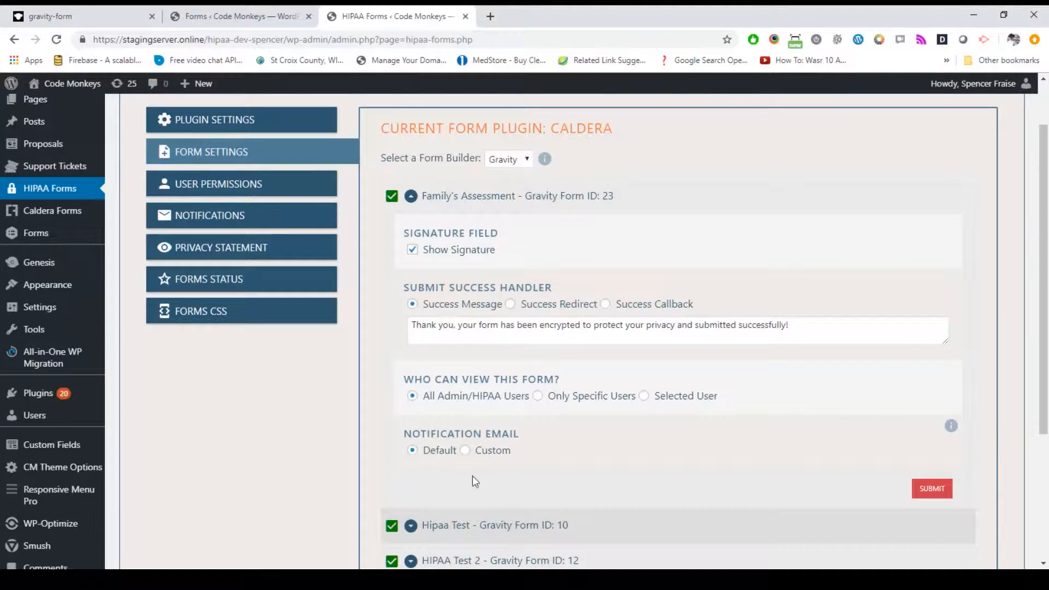
{"action": "mouse_move", "coordinate": [561, 515]}
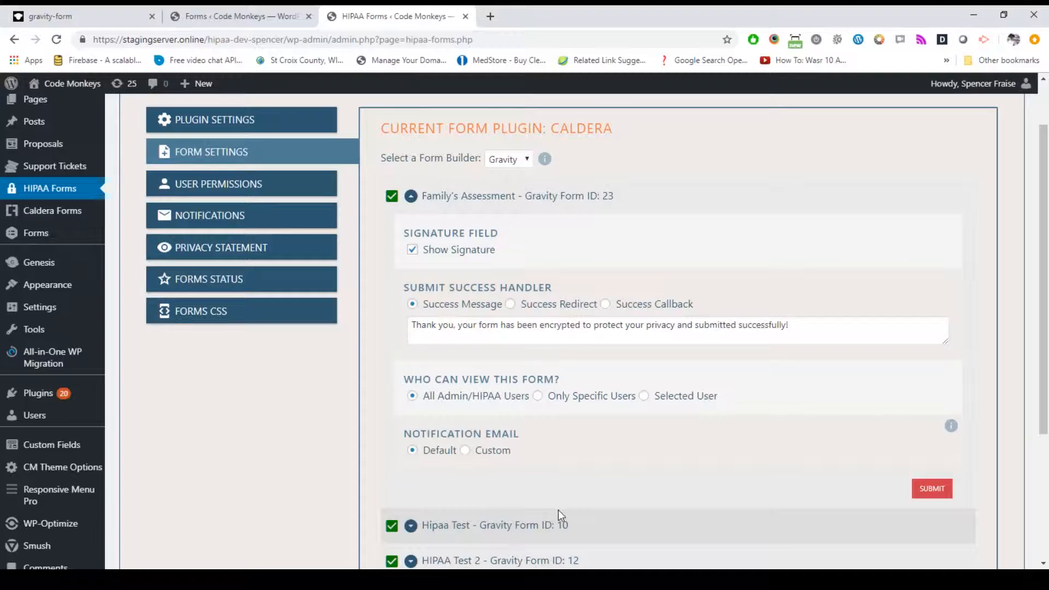
{"action": "mouse_move", "coordinate": [361, 376]}
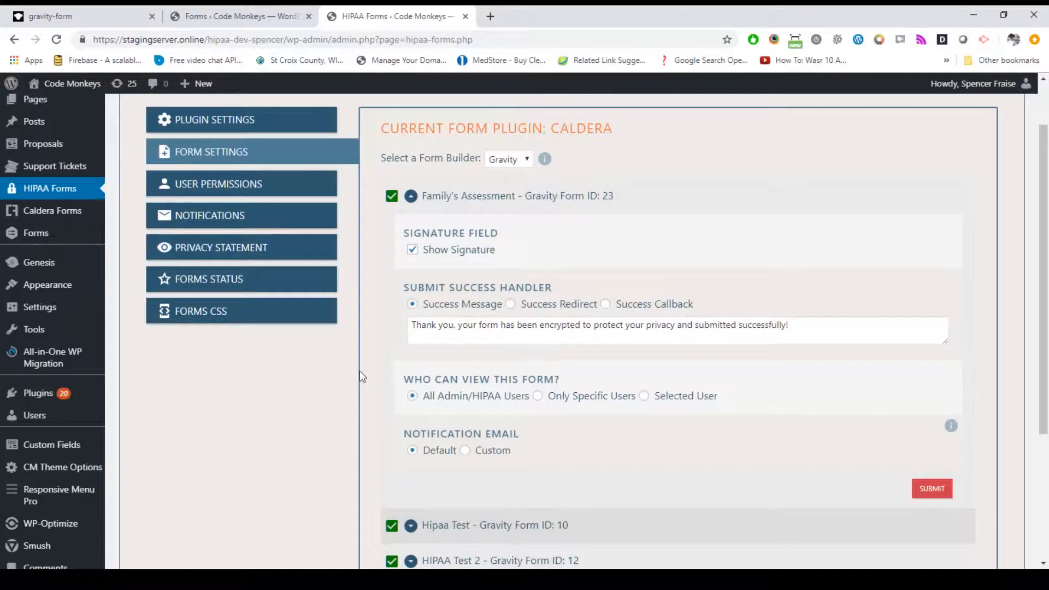
{"action": "left_click", "coordinate": [411, 196]}
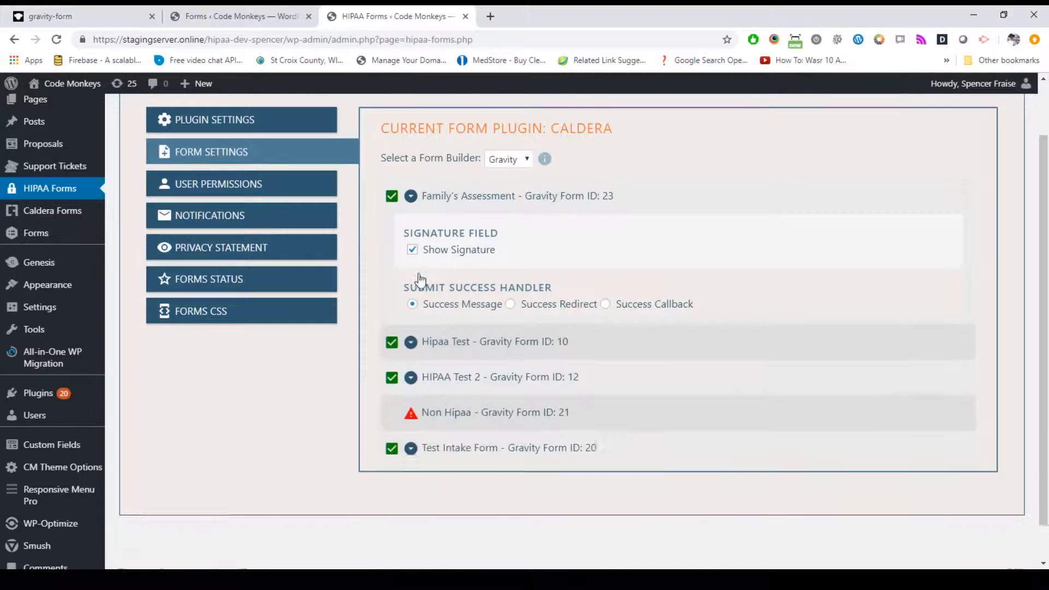
{"action": "left_click", "coordinate": [411, 196]}
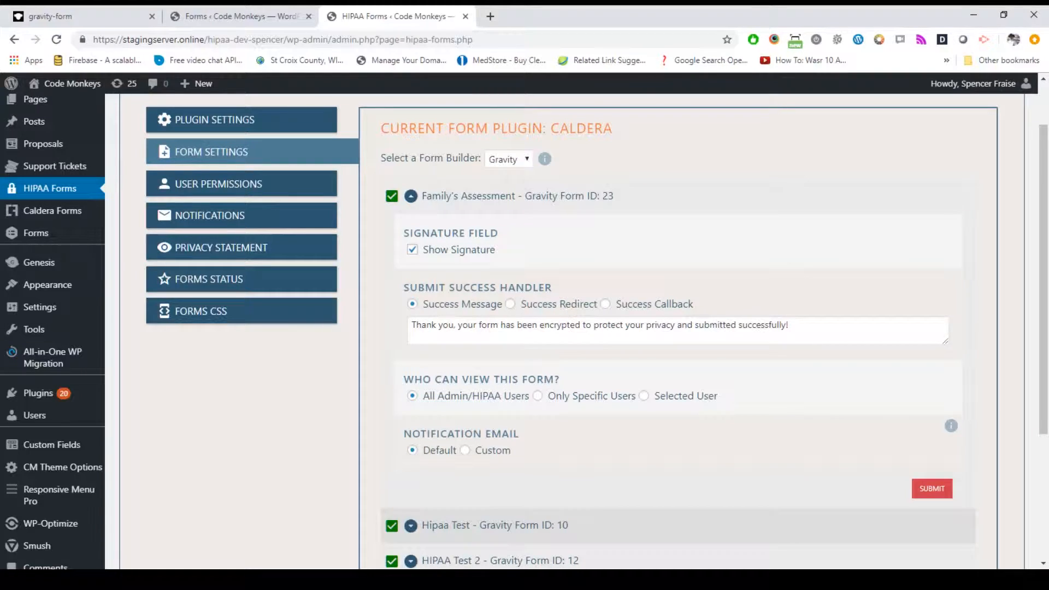
{"action": "mouse_move", "coordinate": [187, 494]}
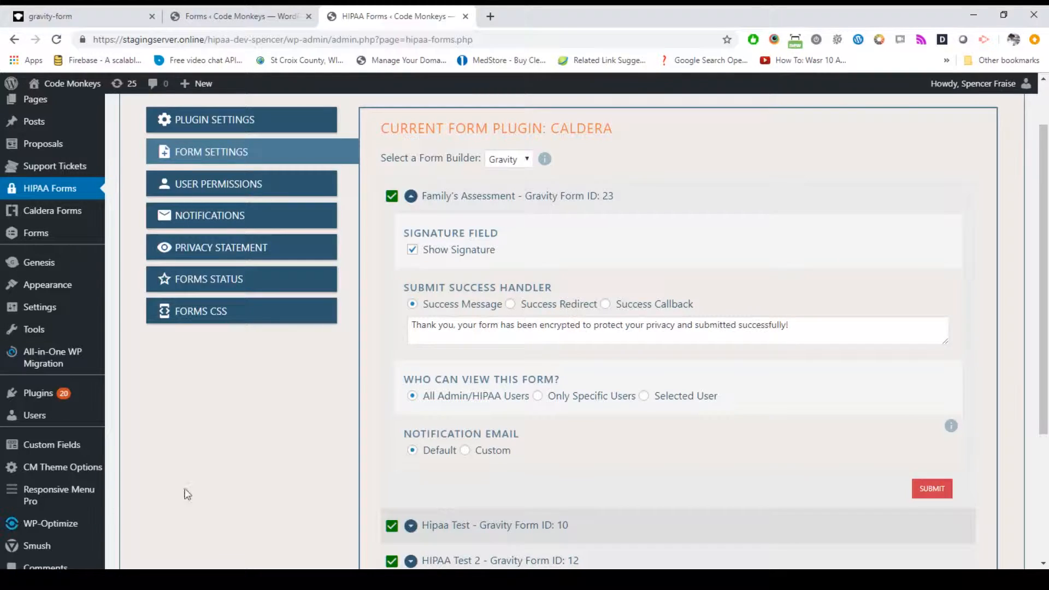
{"action": "mouse_move", "coordinate": [194, 446]}
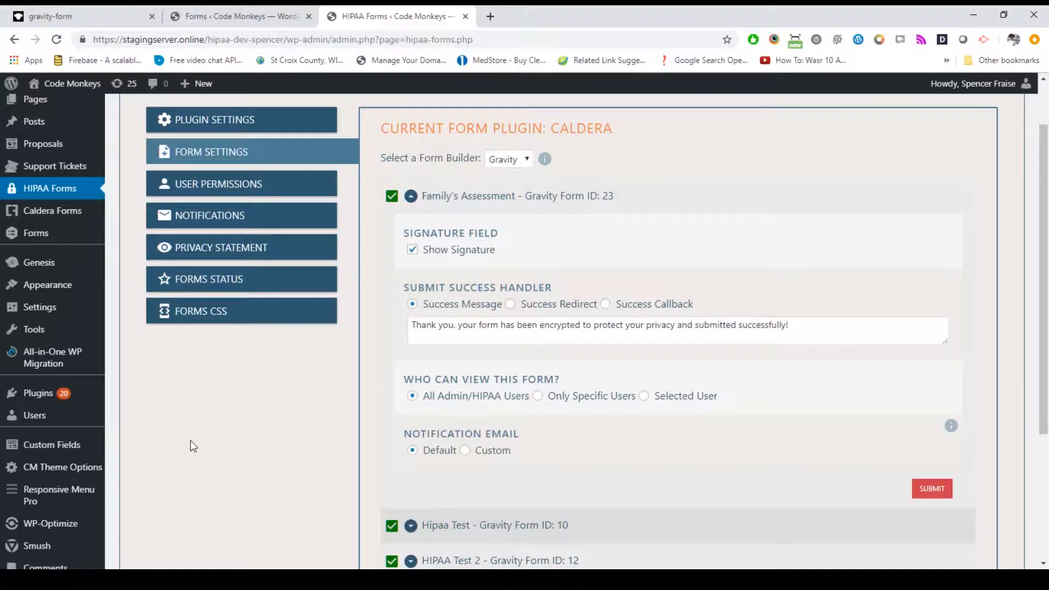
{"action": "mouse_move", "coordinate": [177, 432]}
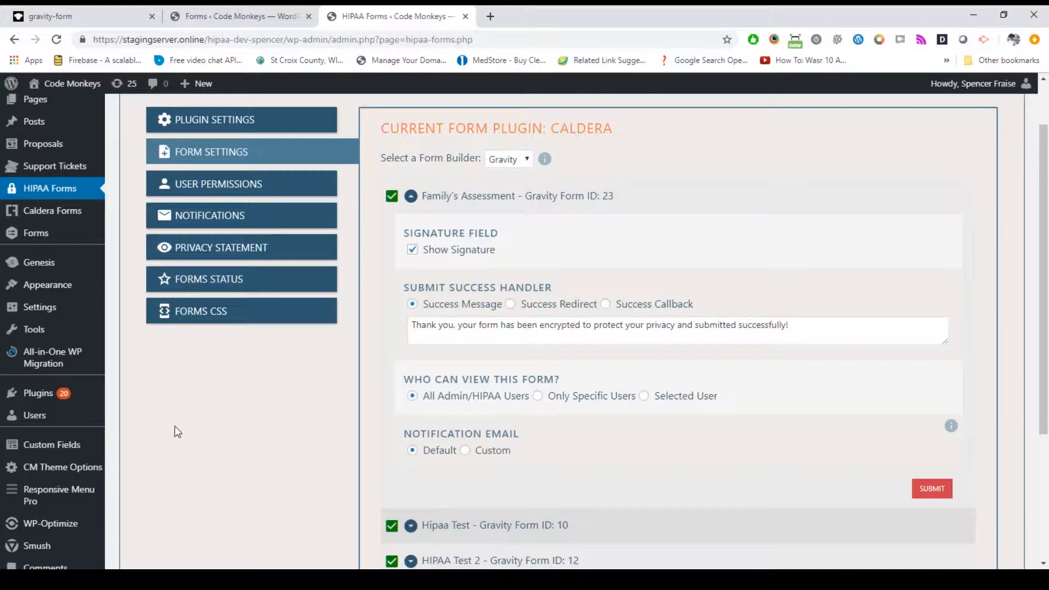
{"action": "mouse_move", "coordinate": [335, 420]}
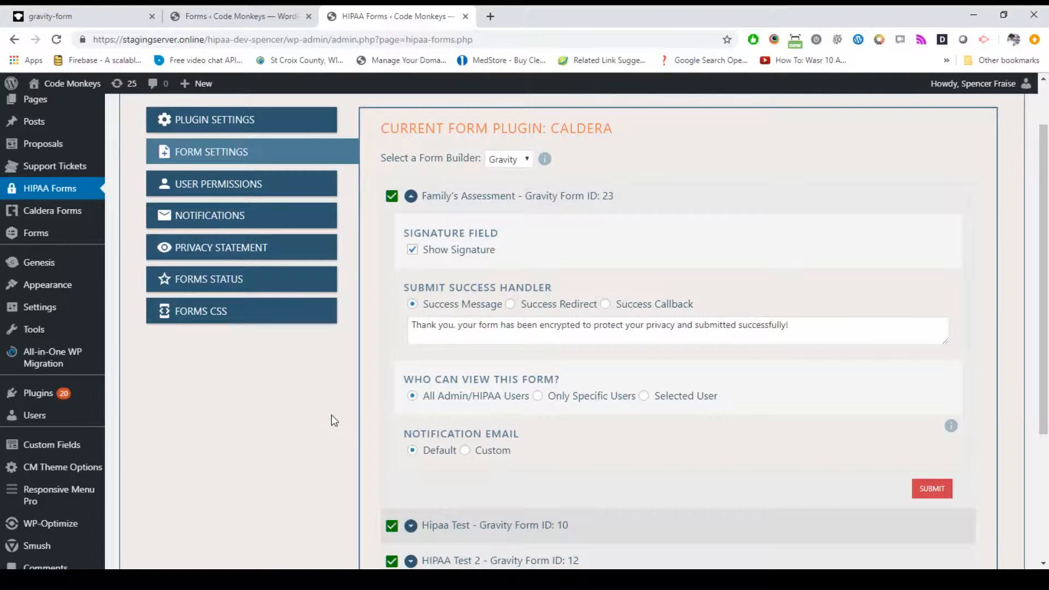
{"action": "left_click", "coordinate": [80, 15]}
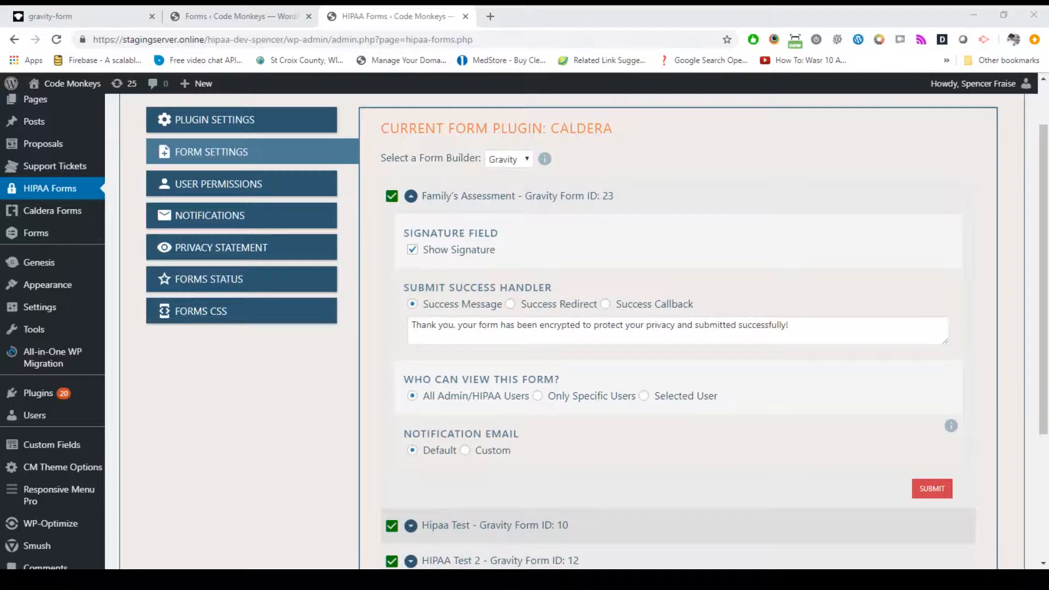
Set Family's Assessment to Success Callback on submit and Only Specific Users viewing.
{"action": "left_click", "coordinate": [510, 304]}
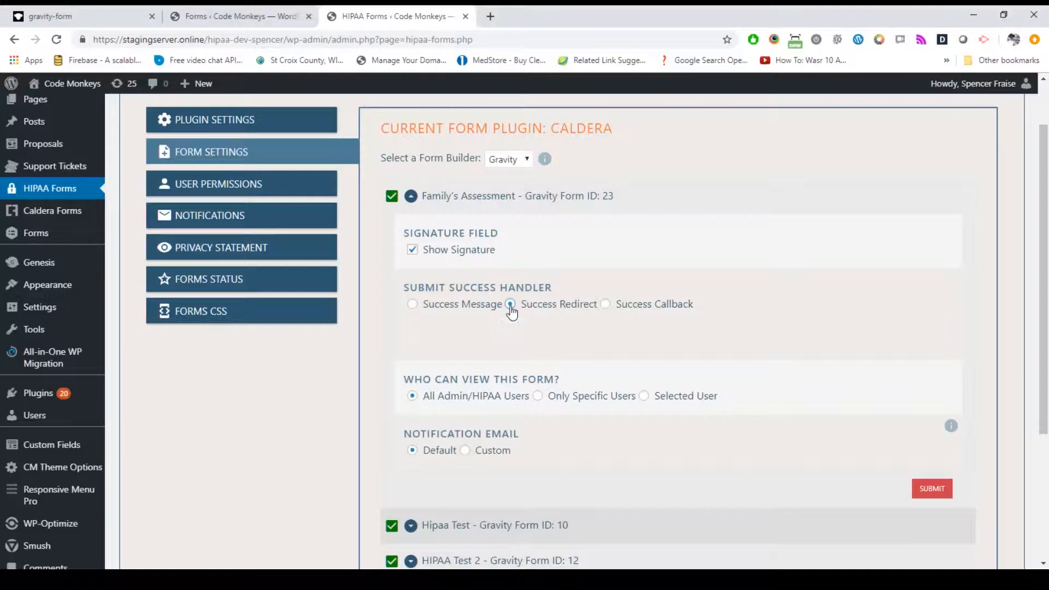
{"action": "left_click", "coordinate": [510, 304]}
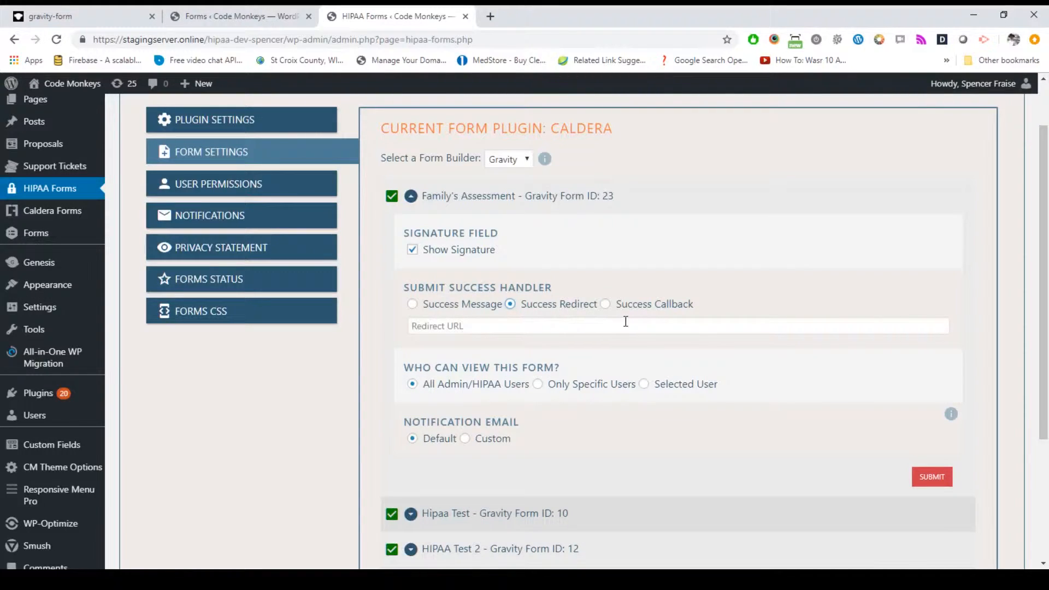
{"action": "mouse_move", "coordinate": [606, 304]}
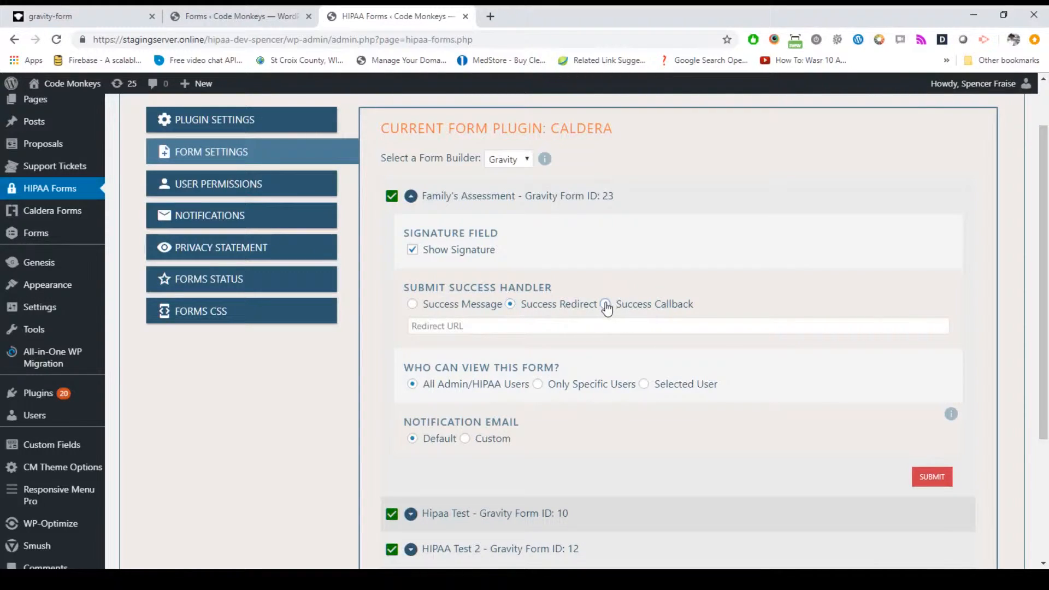
{"action": "left_click", "coordinate": [606, 304]}
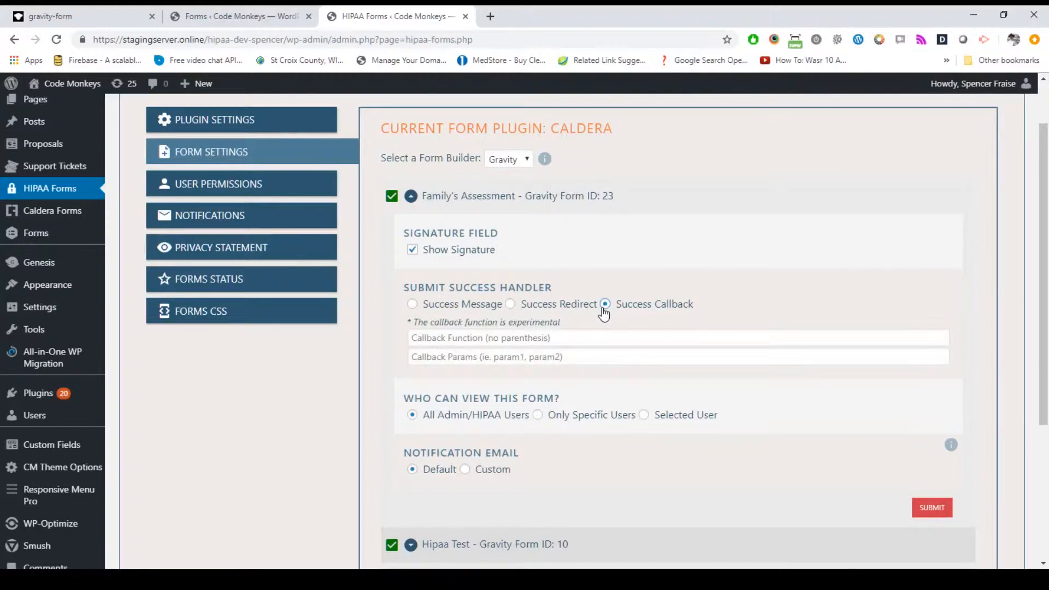
{"action": "left_click", "coordinate": [537, 219]}
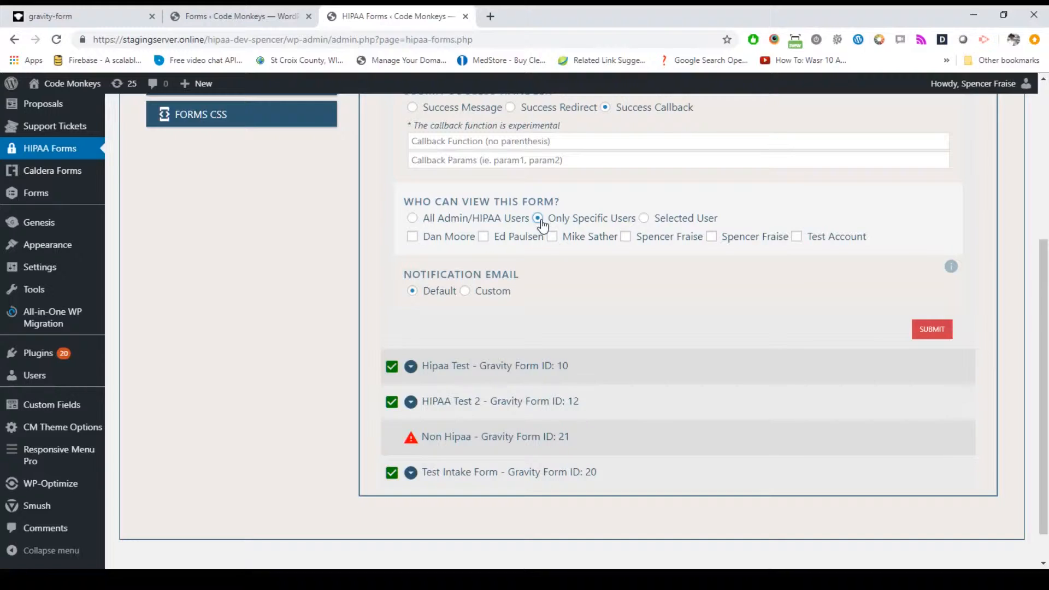
{"action": "mouse_move", "coordinate": [572, 215]}
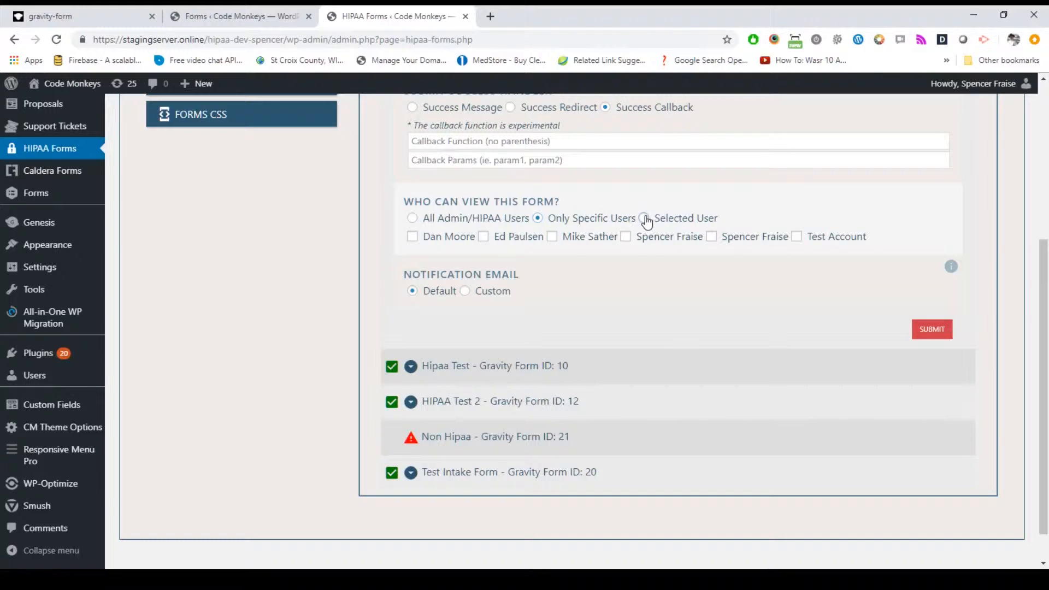
Restrict Family's Assessment viewing to Selected User and choose a Custom notification email.
{"action": "left_click", "coordinate": [644, 218]}
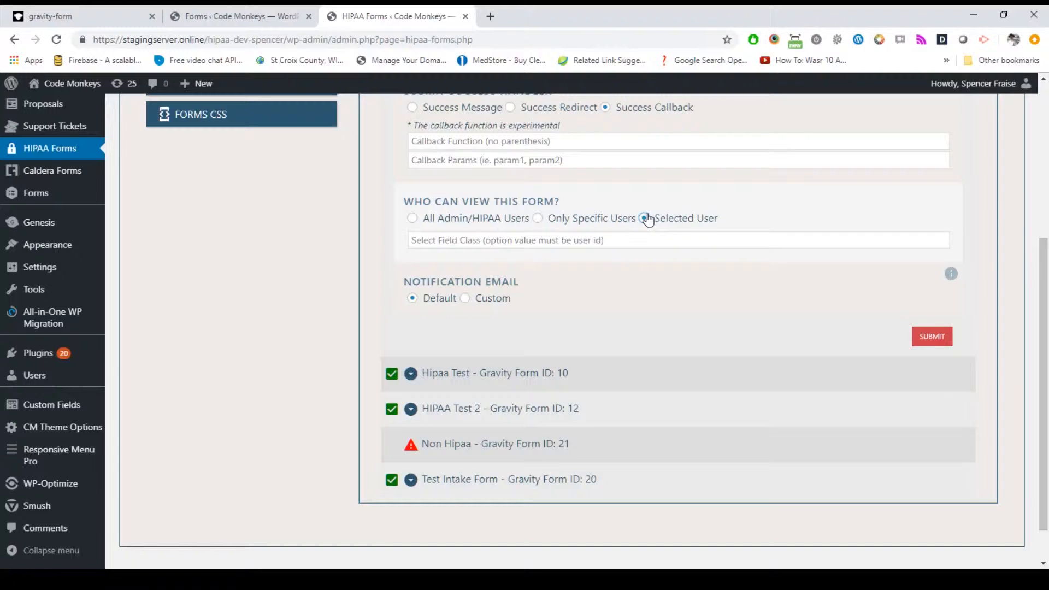
{"action": "left_click", "coordinate": [465, 298]}
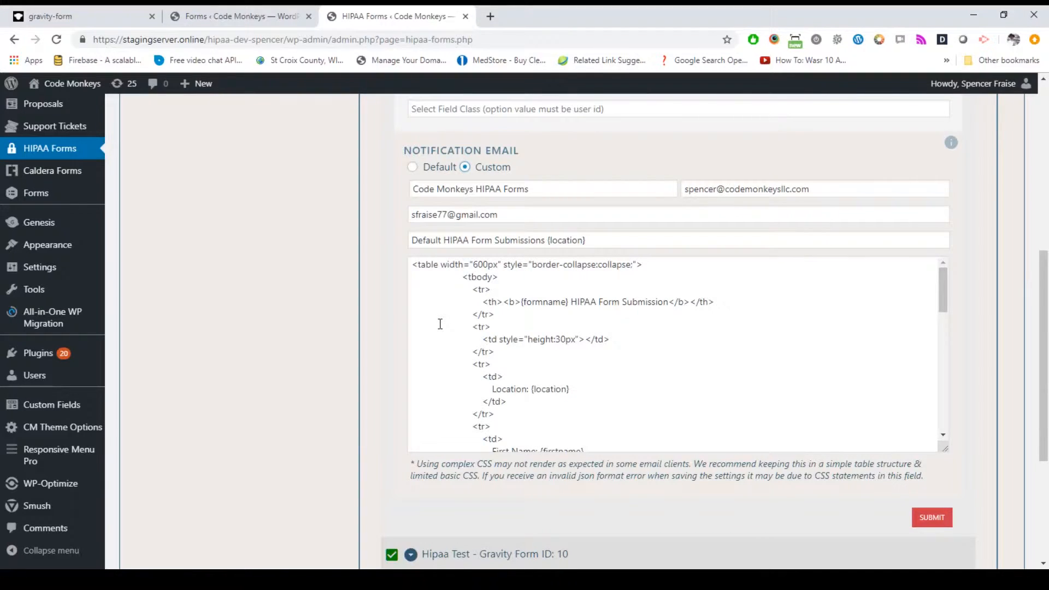
{"action": "mouse_move", "coordinate": [433, 327]}
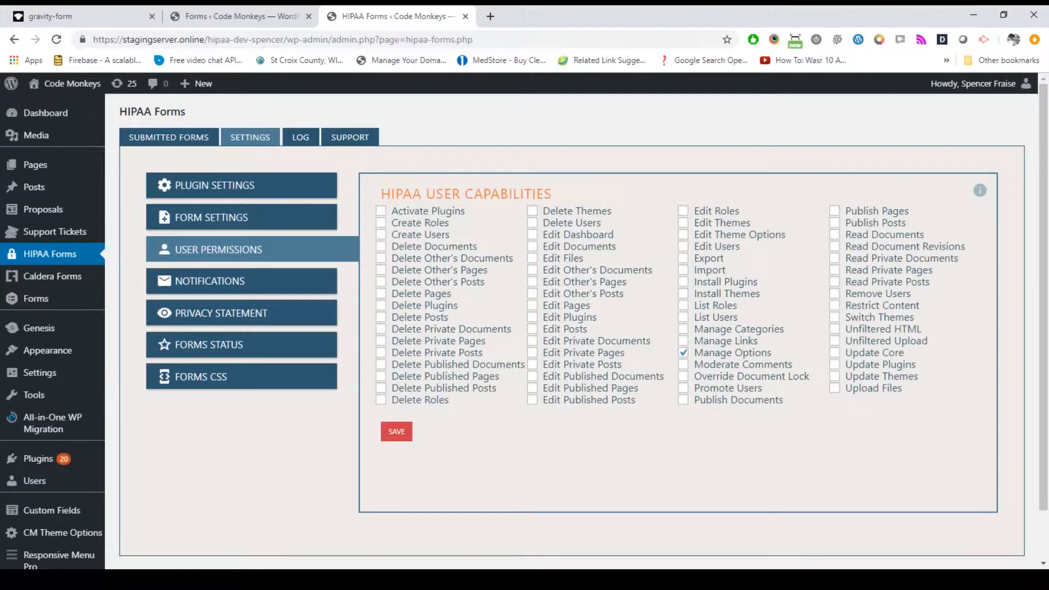
Switch to the Email Notifications settings with sender, recipient, subject and template.
{"action": "left_click", "coordinate": [241, 280]}
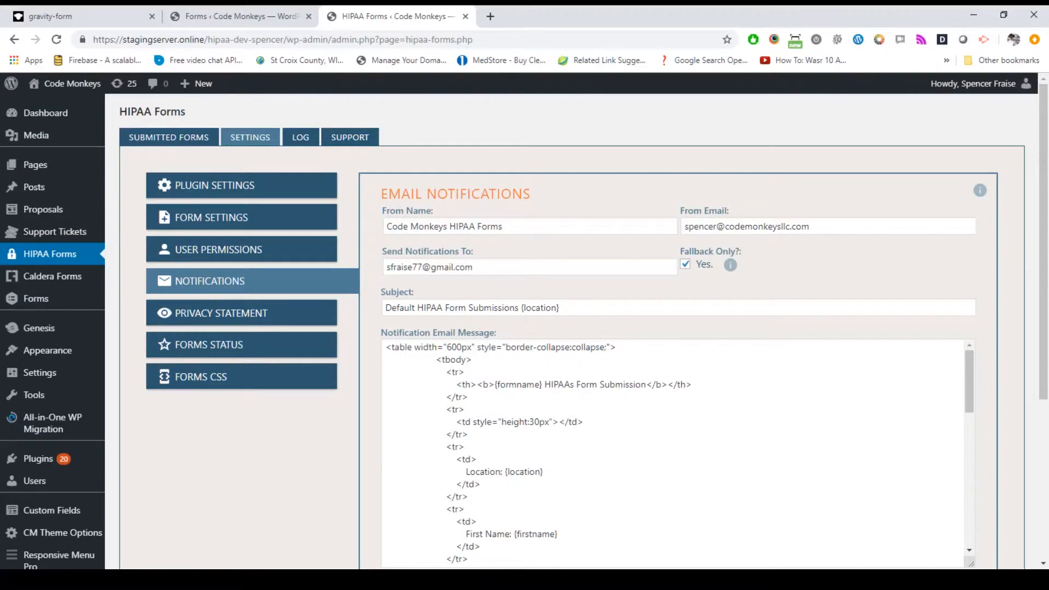
Switch to the Privacy Statement settings, set to Modal with agreement label and policy text.
{"action": "left_click", "coordinate": [221, 312]}
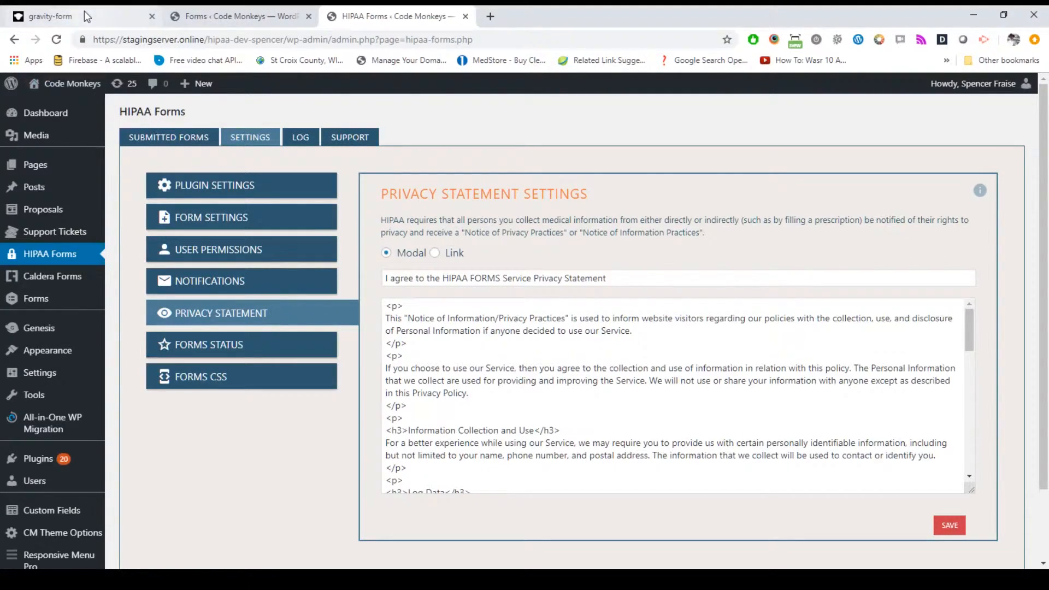
Switch to the front-end Gravity form tab showing the privacy agreement and signature.
{"action": "left_click", "coordinate": [47, 16]}
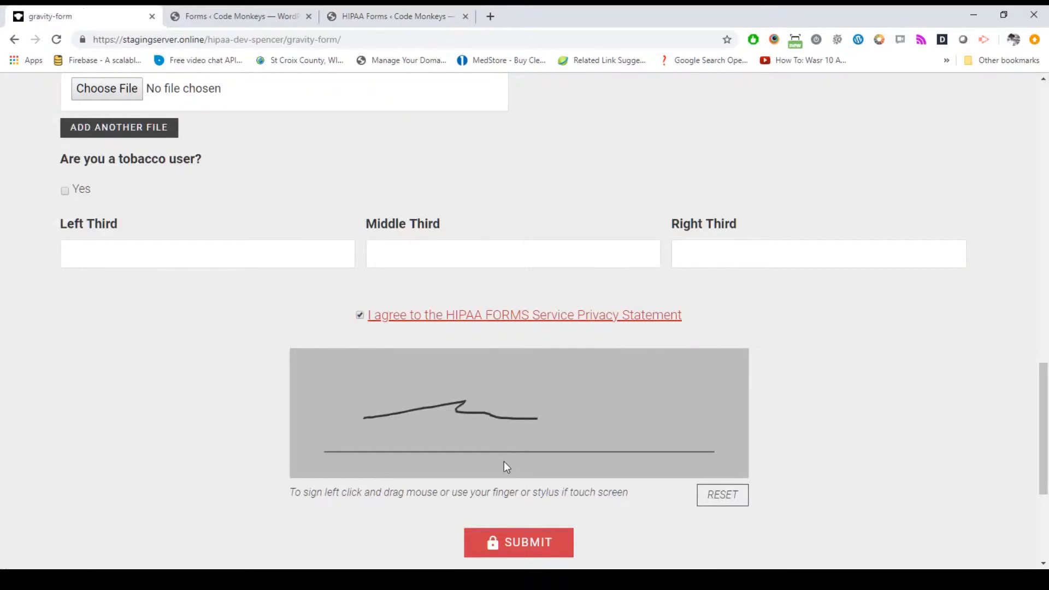
{"action": "mouse_move", "coordinate": [391, 458]}
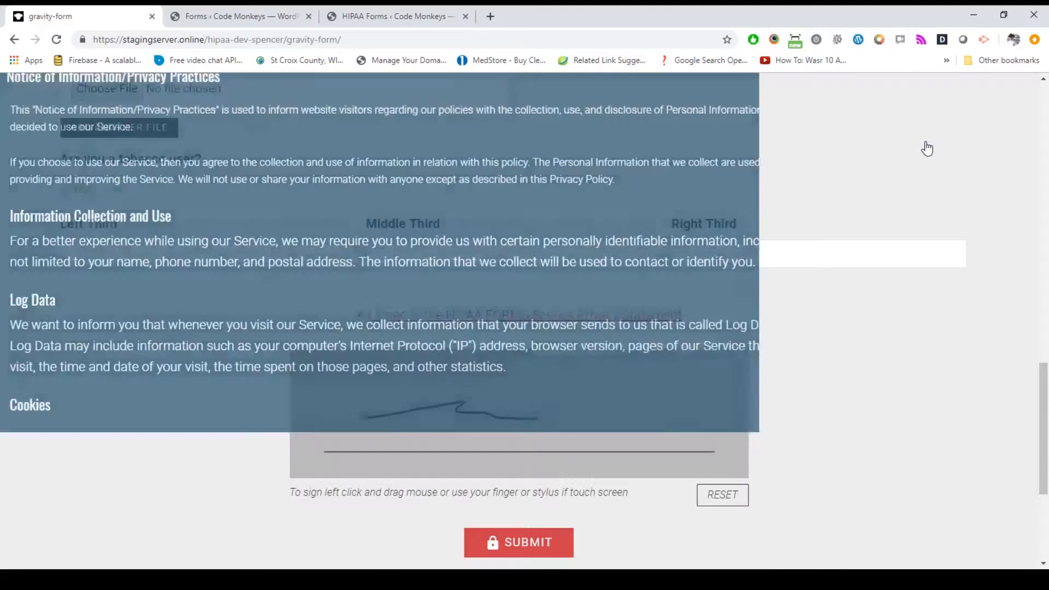
Close the HIPAA FORMS privacy statement pop-up on the front-end form.
{"action": "left_click", "coordinate": [397, 16]}
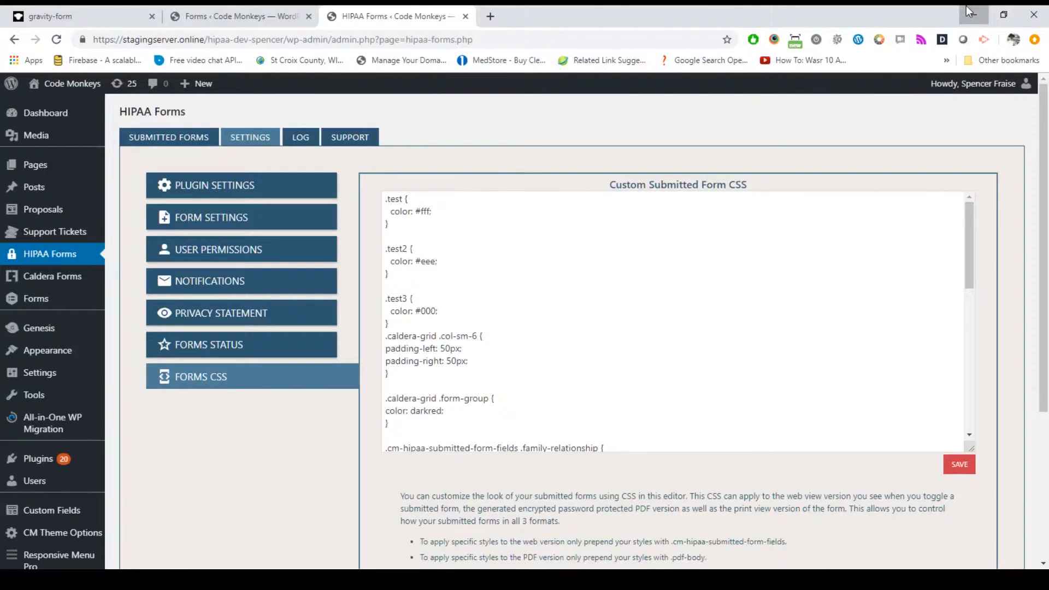